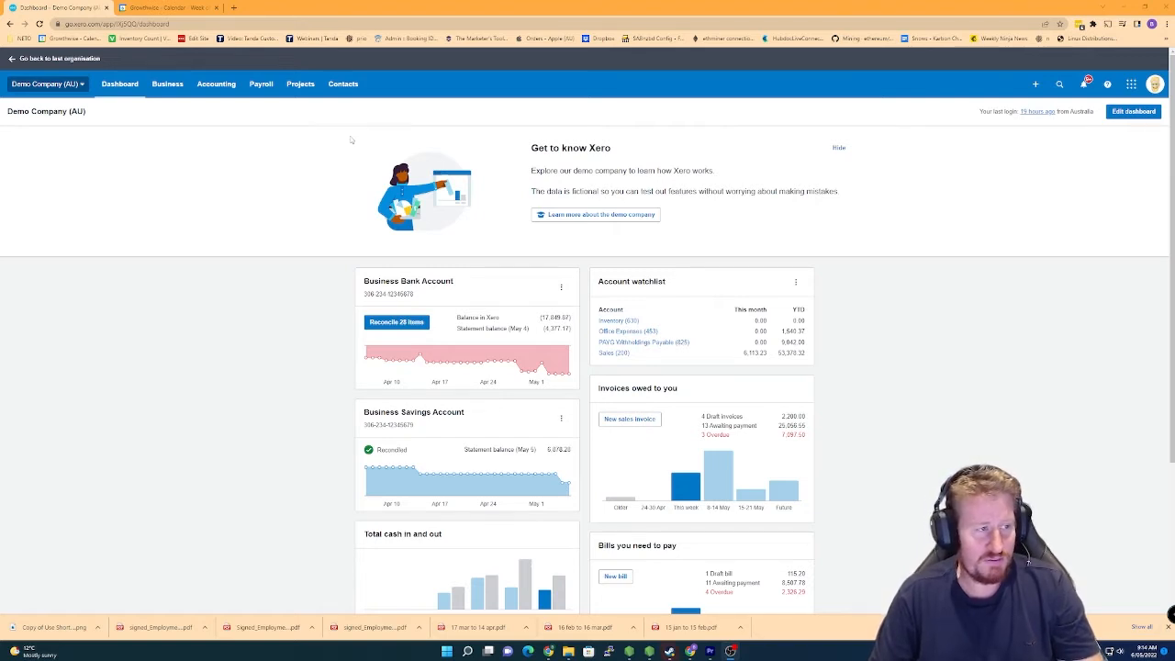
Go to the Chart of accounts from the Accounting menu
{"action": "left_click", "coordinate": [216, 84]}
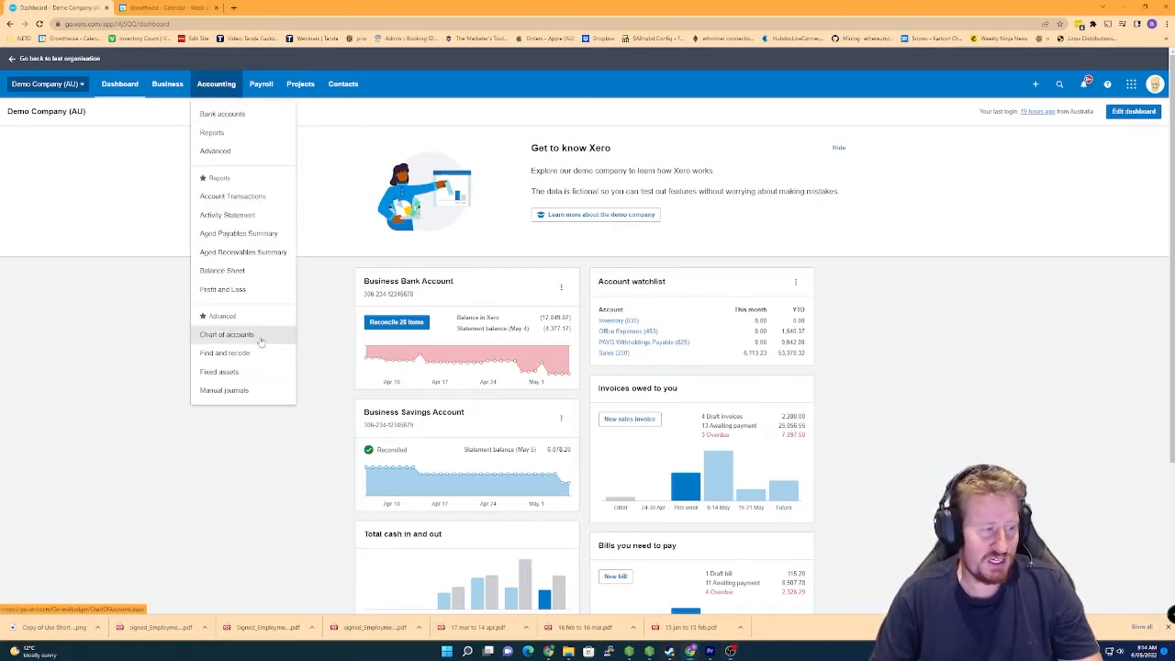
{"action": "left_click", "coordinate": [228, 334]}
{"action": "type", "text": "wages"}
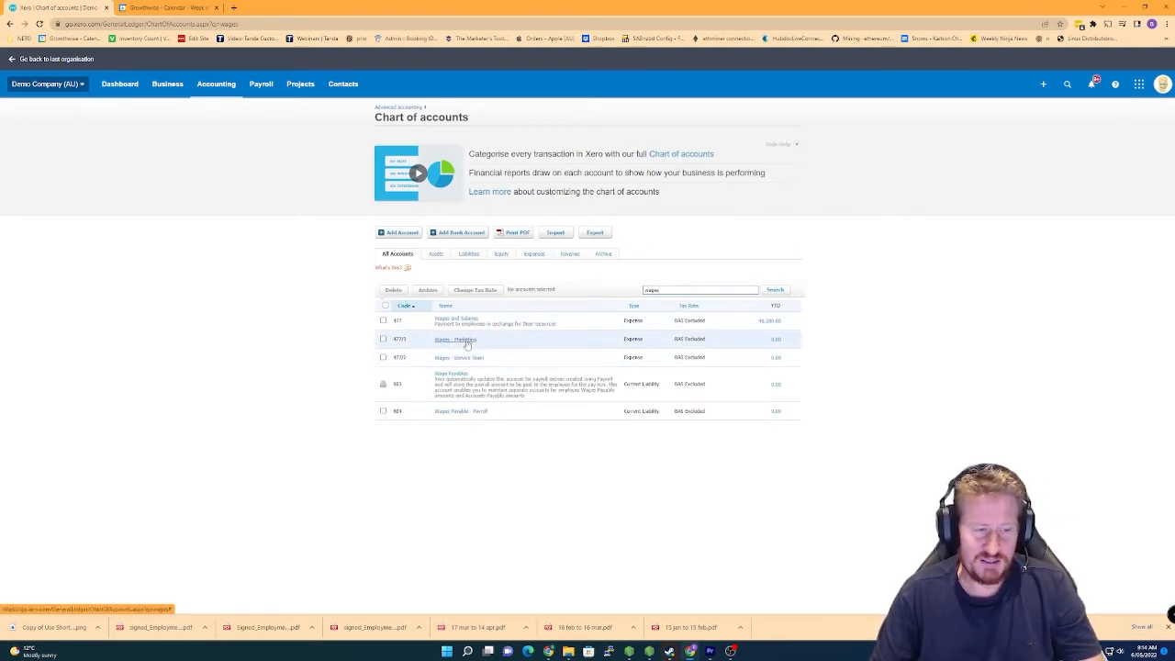
{"action": "mouse_move", "coordinate": [463, 337]}
{"action": "type", "text": "superannuation"}
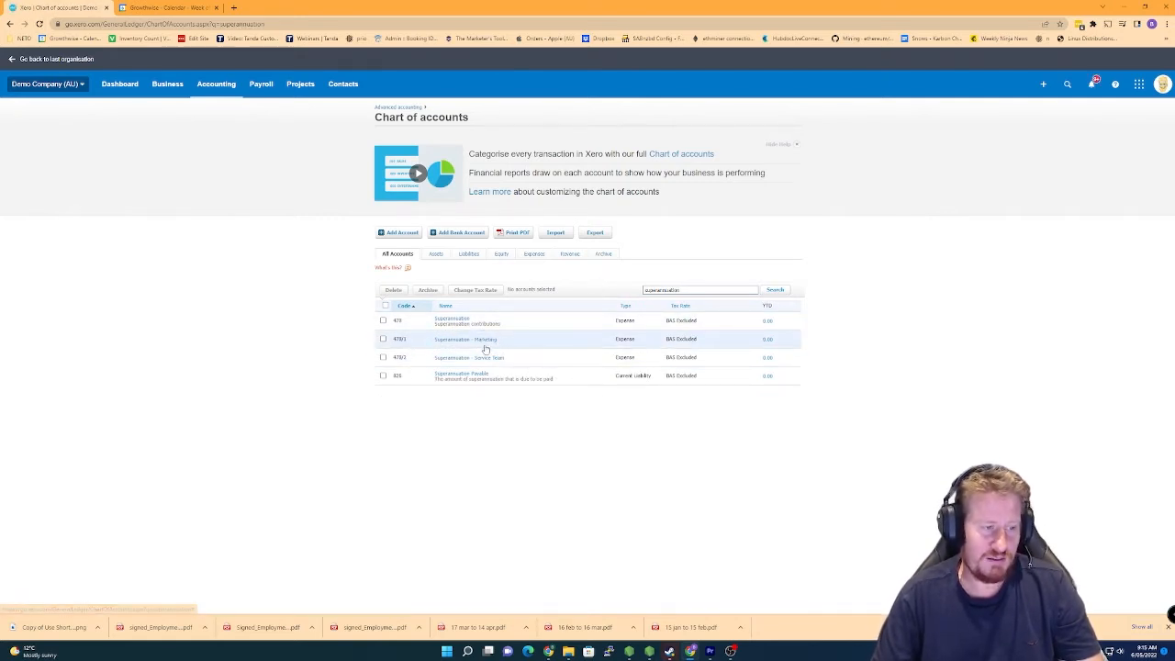
{"action": "mouse_move", "coordinate": [495, 356]}
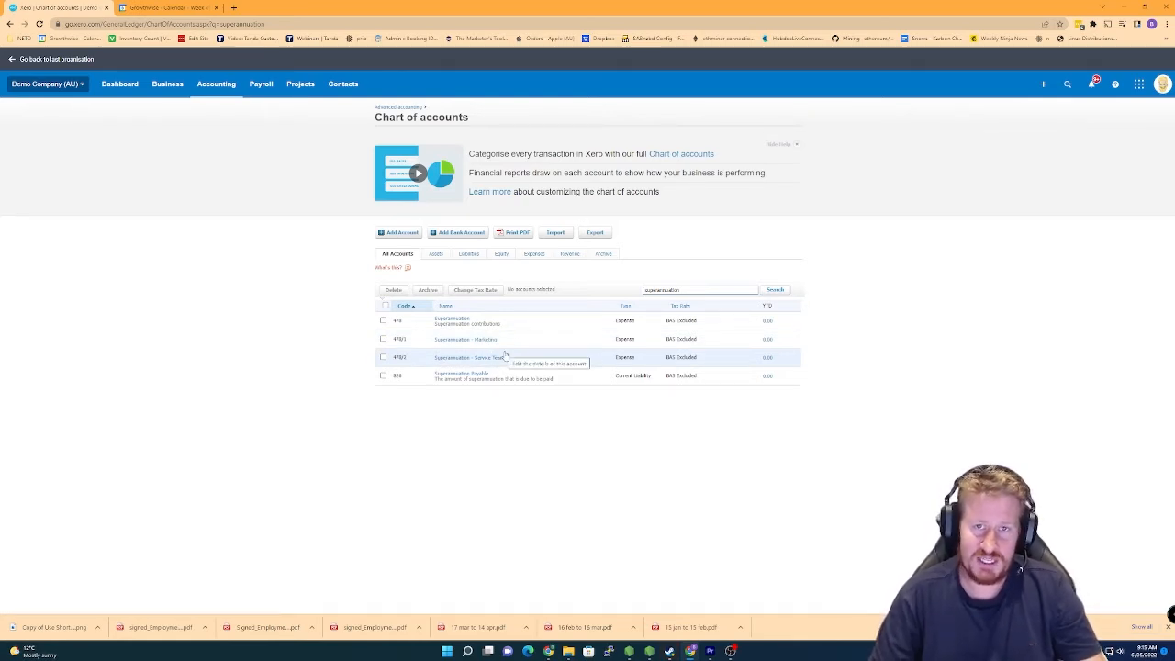
{"action": "mouse_move", "coordinate": [264, 268]}
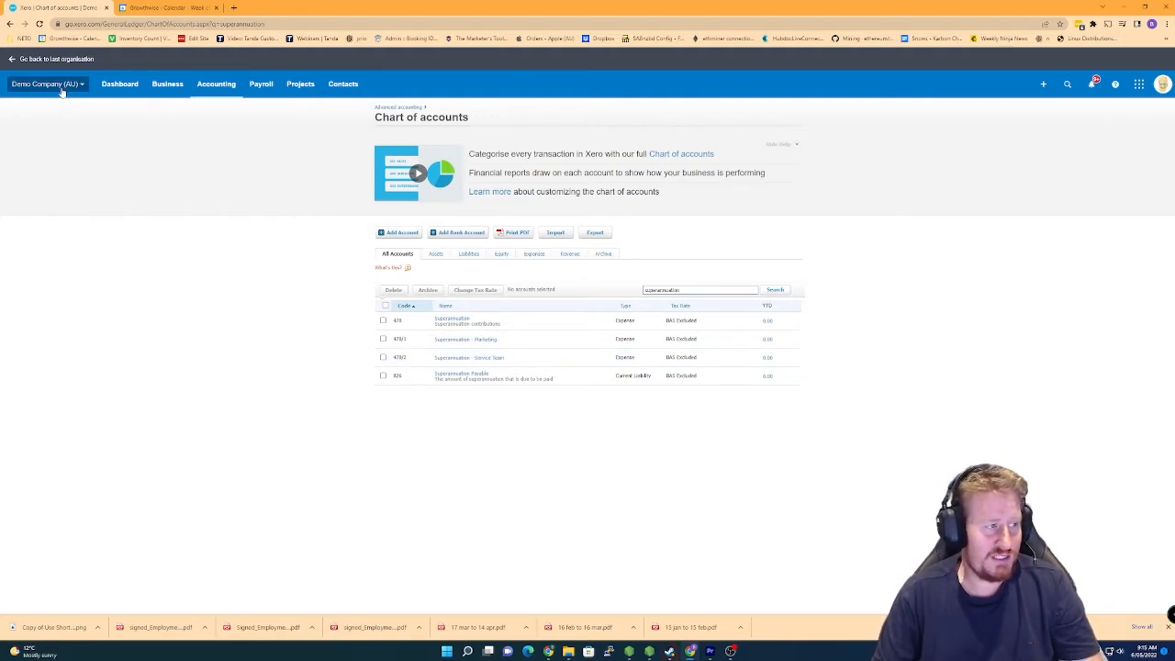
Reach Payroll settings' Pay Items list via organisation settings and start adding an earnings item
{"action": "left_click", "coordinate": [46, 84]}
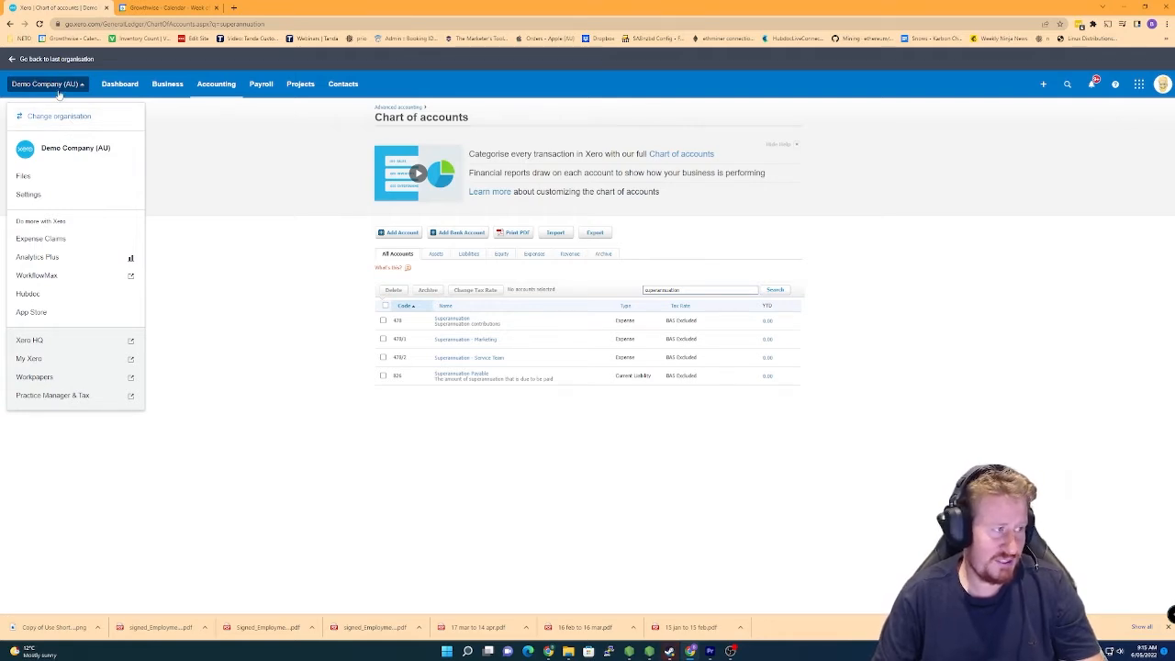
{"action": "left_click", "coordinate": [30, 195]}
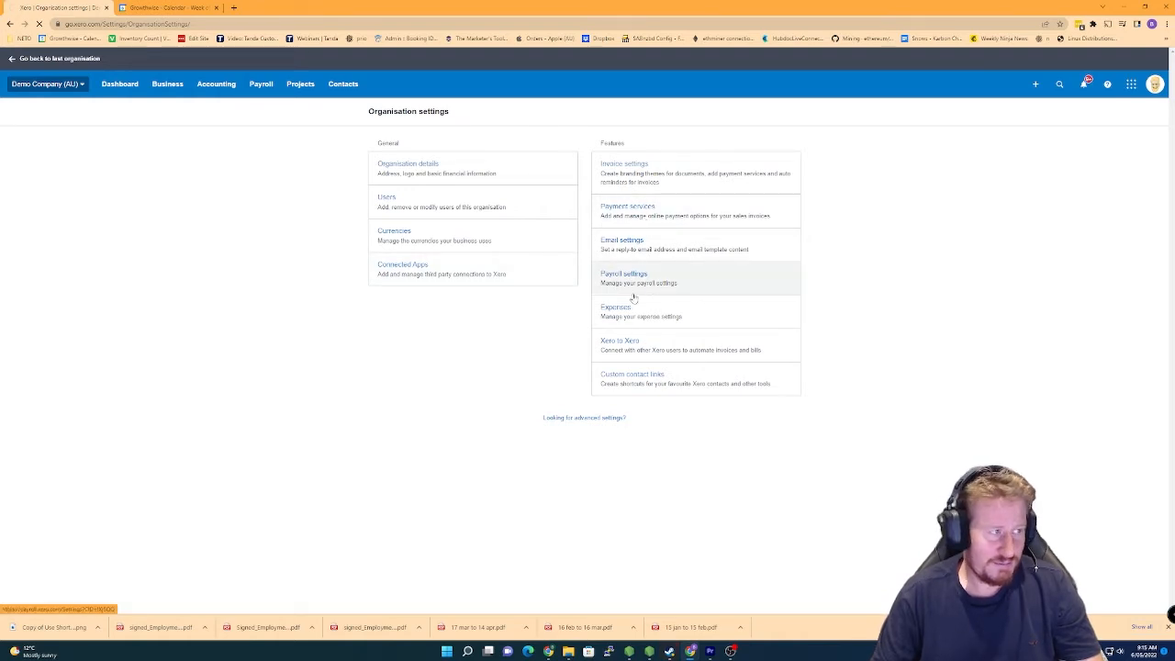
{"action": "left_click", "coordinate": [624, 273]}
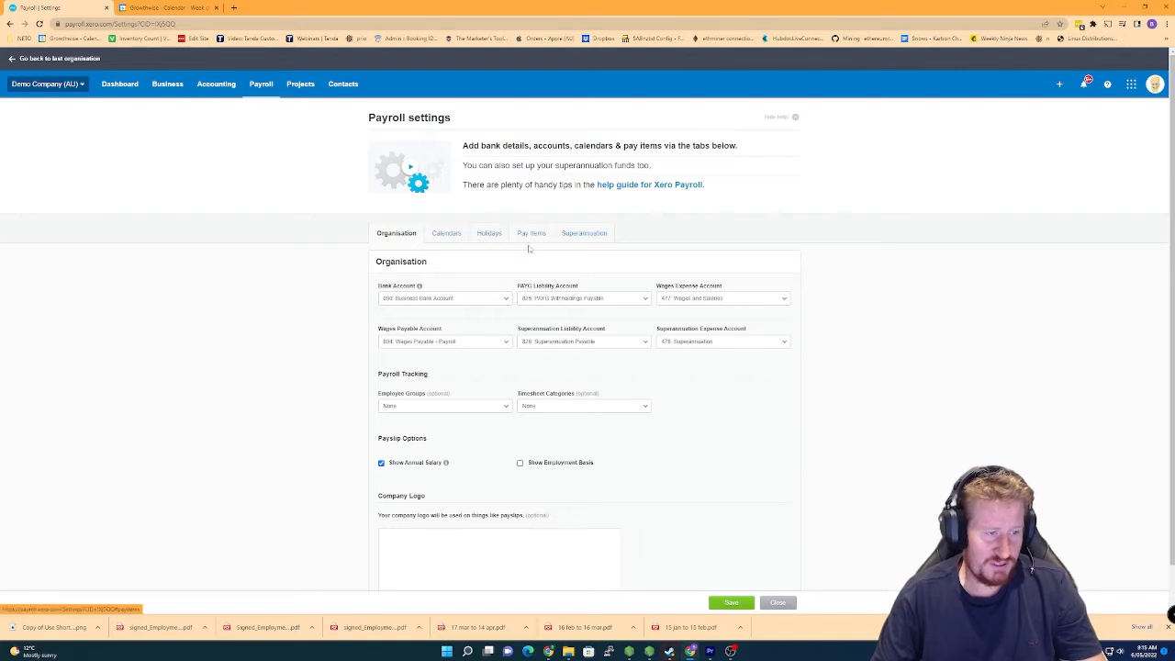
{"action": "left_click", "coordinate": [532, 232]}
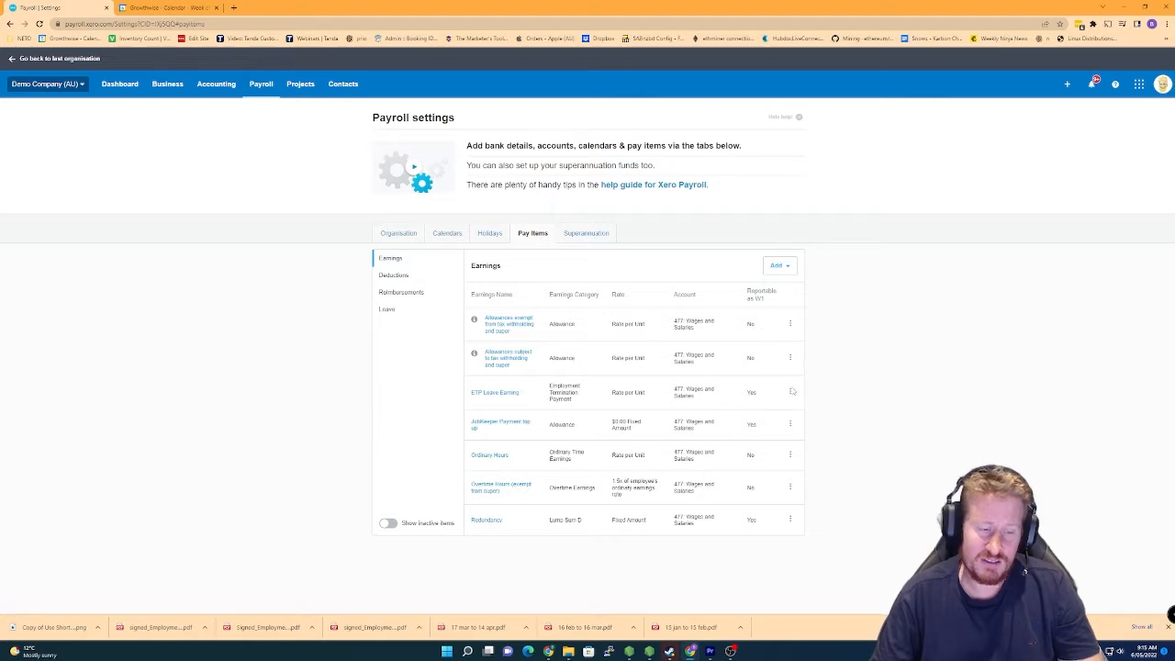
{"action": "left_click", "coordinate": [778, 265]}
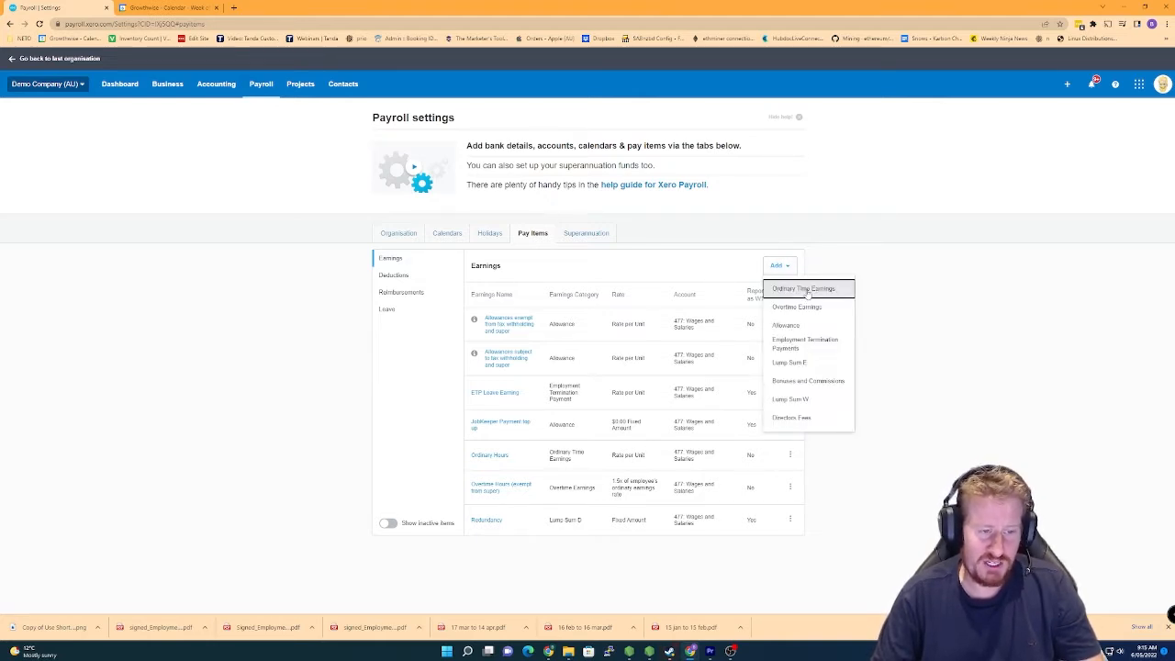
Add an Ordinary Time Earnings item 'Ordinary Hours - Marketing', rate per unit in Hours, charged to Wages - Marketing
{"action": "left_click", "coordinate": [804, 289]}
{"action": "type", "text": "Ordinary Hours - mark"}
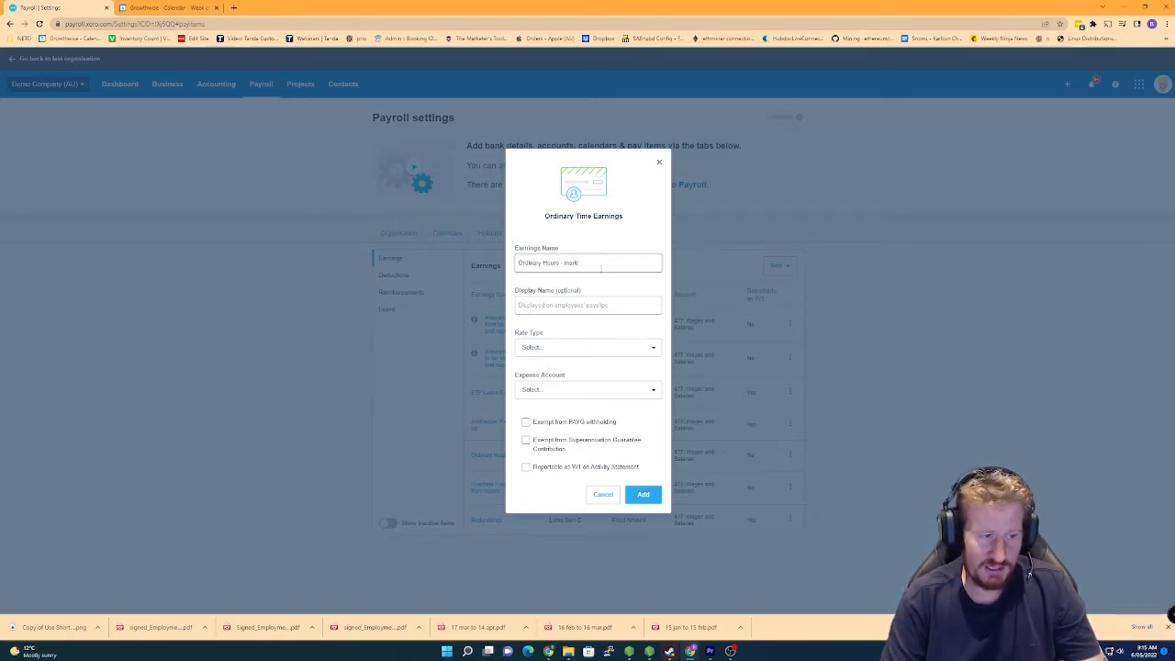
{"action": "type", "text": "Maketing"}
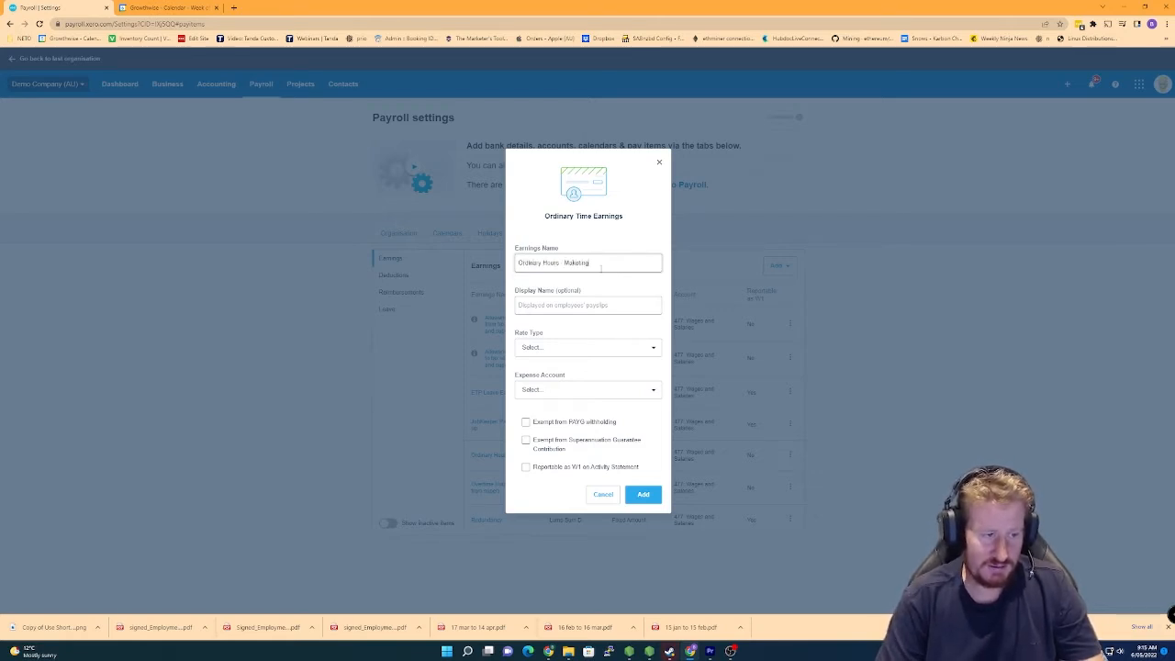
{"action": "left_click", "coordinate": [587, 347]}
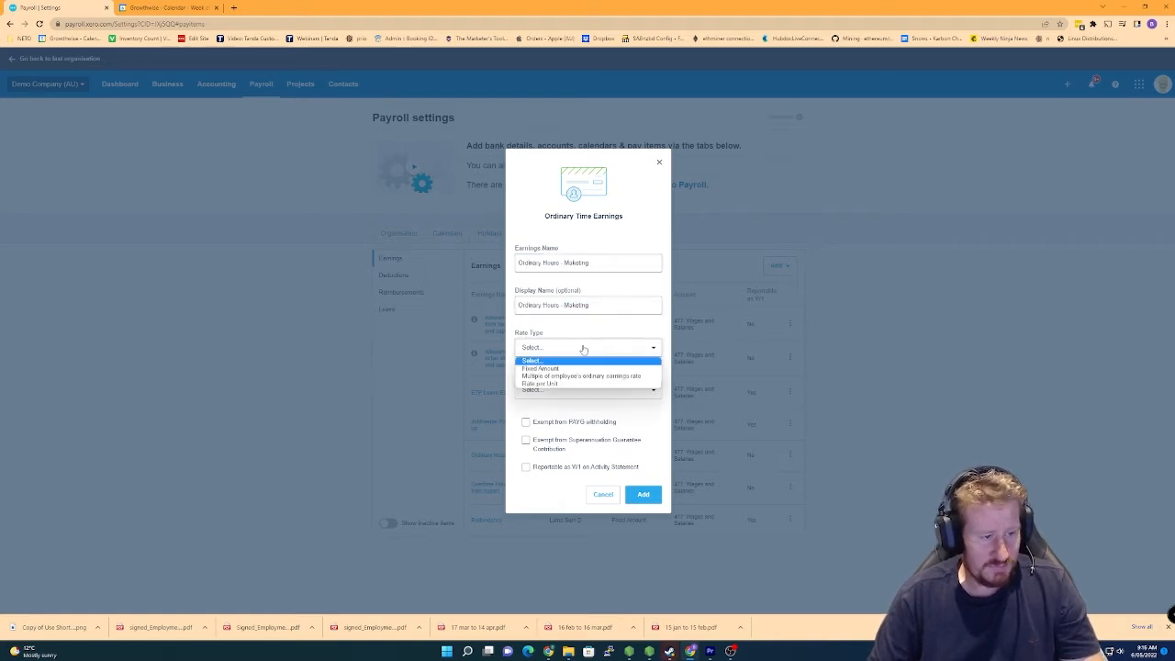
{"action": "left_click", "coordinate": [539, 383]}
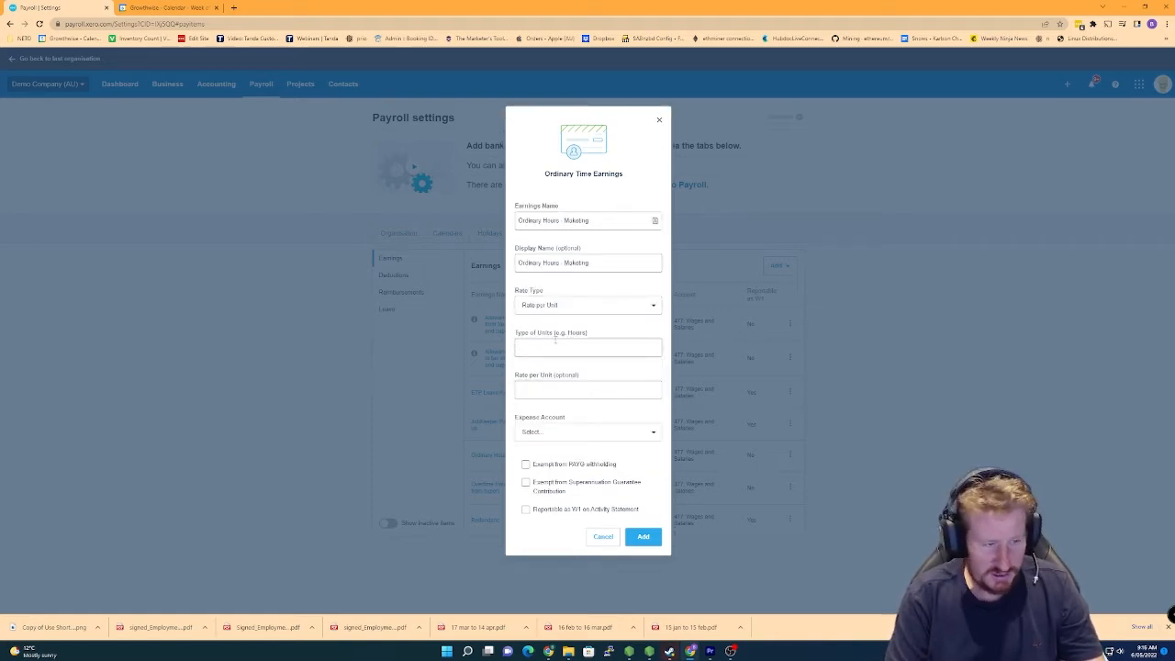
{"action": "type", "text": "Hours"}
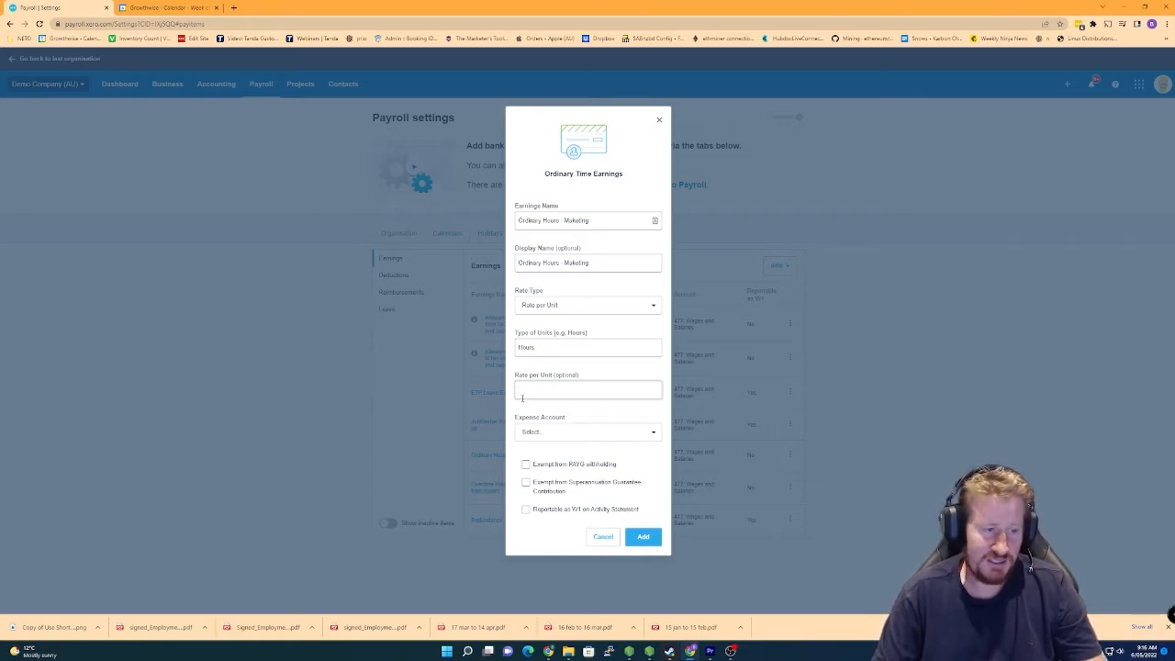
{"action": "mouse_move", "coordinate": [646, 408]}
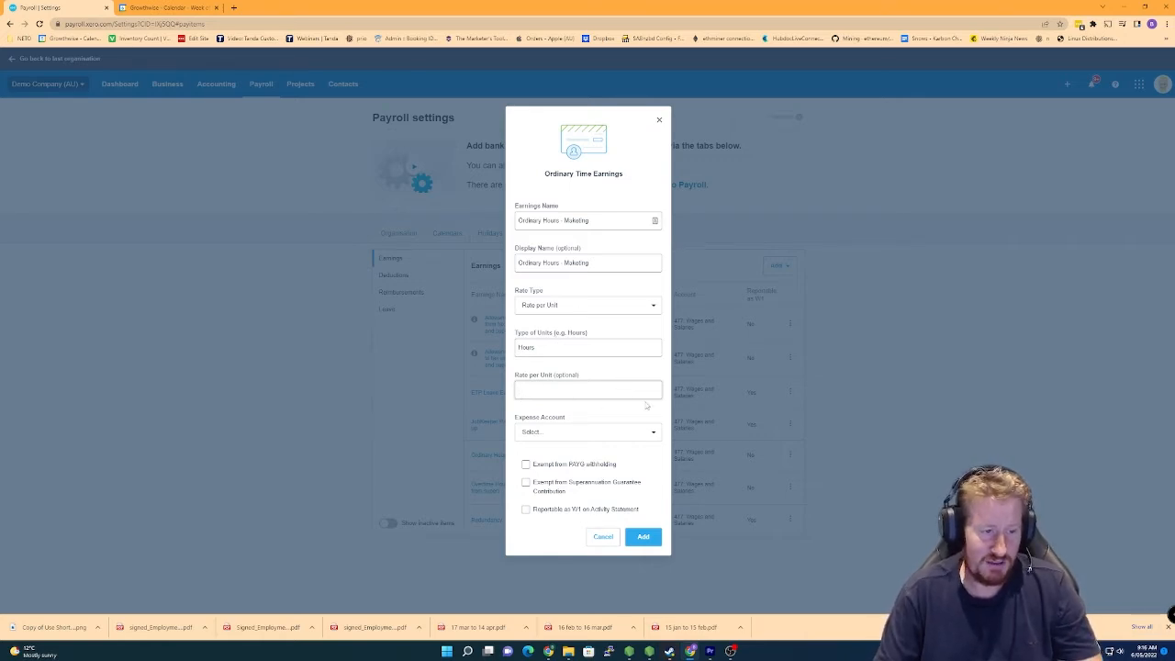
{"action": "mouse_move", "coordinate": [628, 435]}
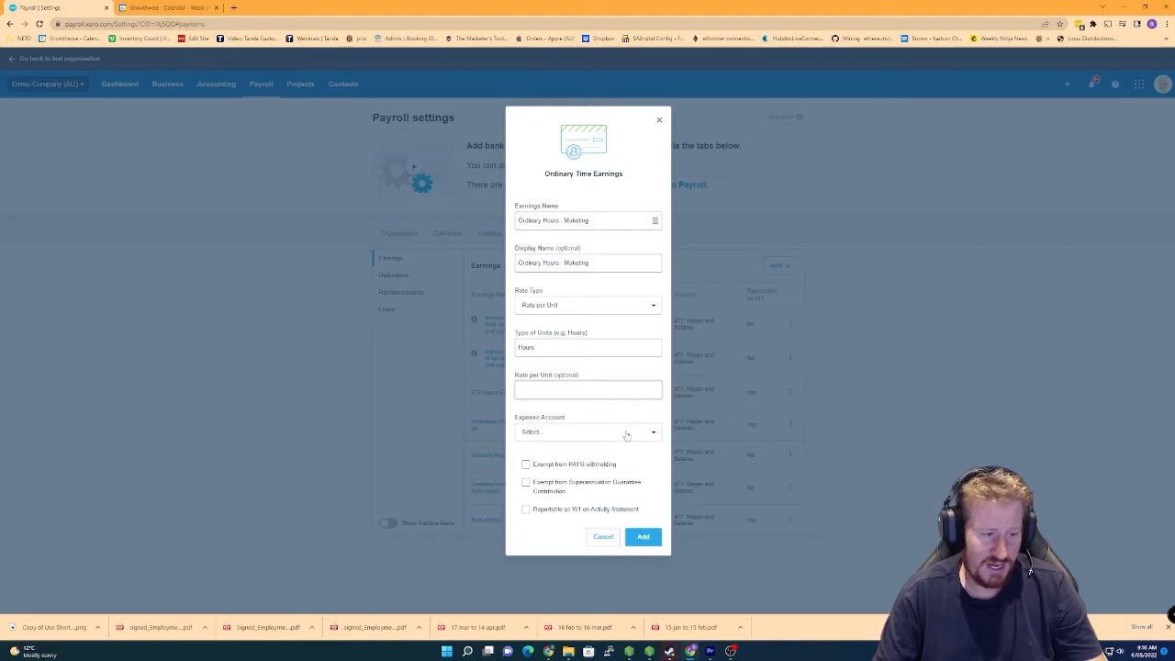
{"action": "left_click", "coordinate": [587, 432]}
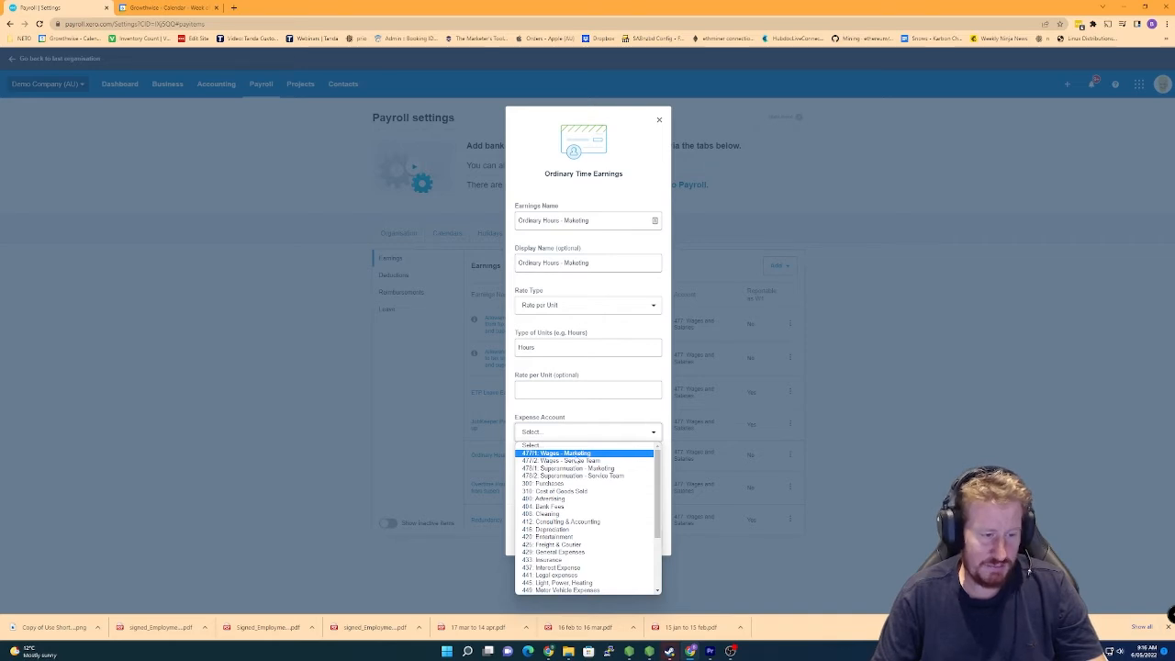
{"action": "left_click", "coordinate": [558, 451]}
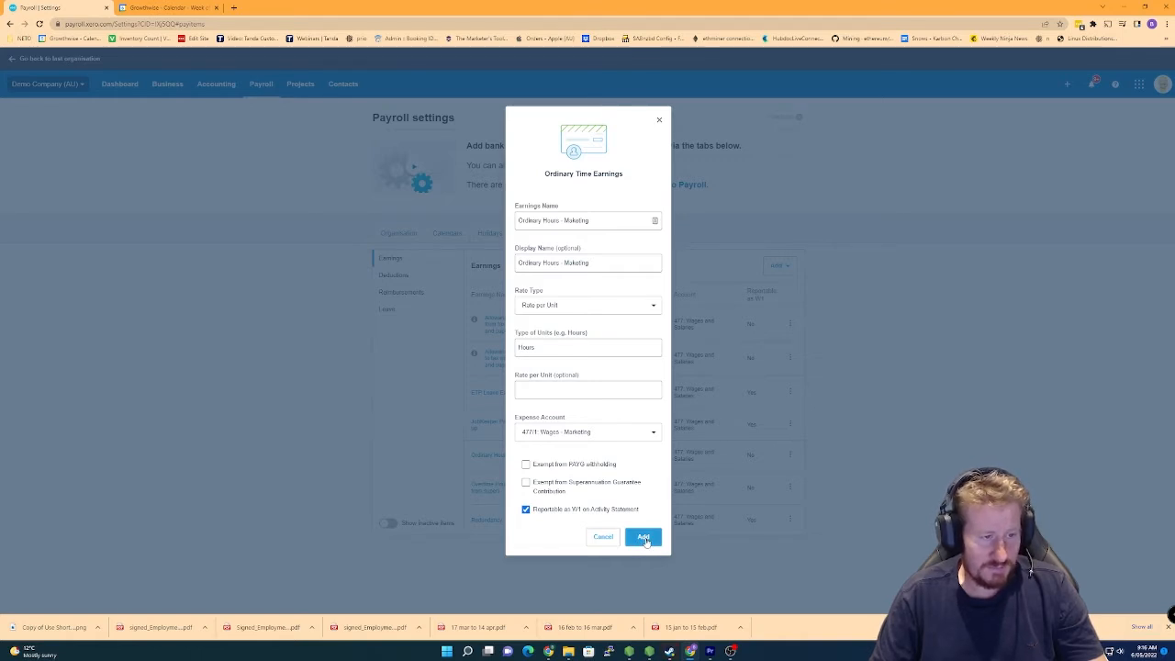
{"action": "left_click", "coordinate": [642, 536]}
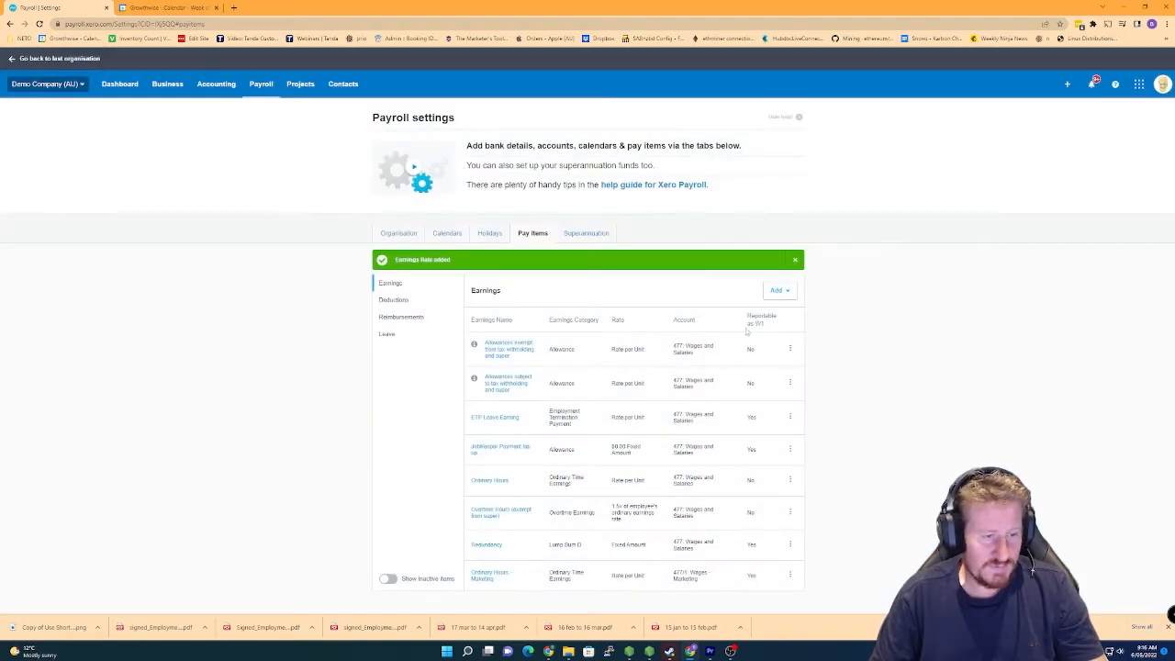
Add 'Ordinary Hours - Service Team', rate per unit in Hours, charged to Wages - Service Team, reportable
{"action": "left_click", "coordinate": [776, 290]}
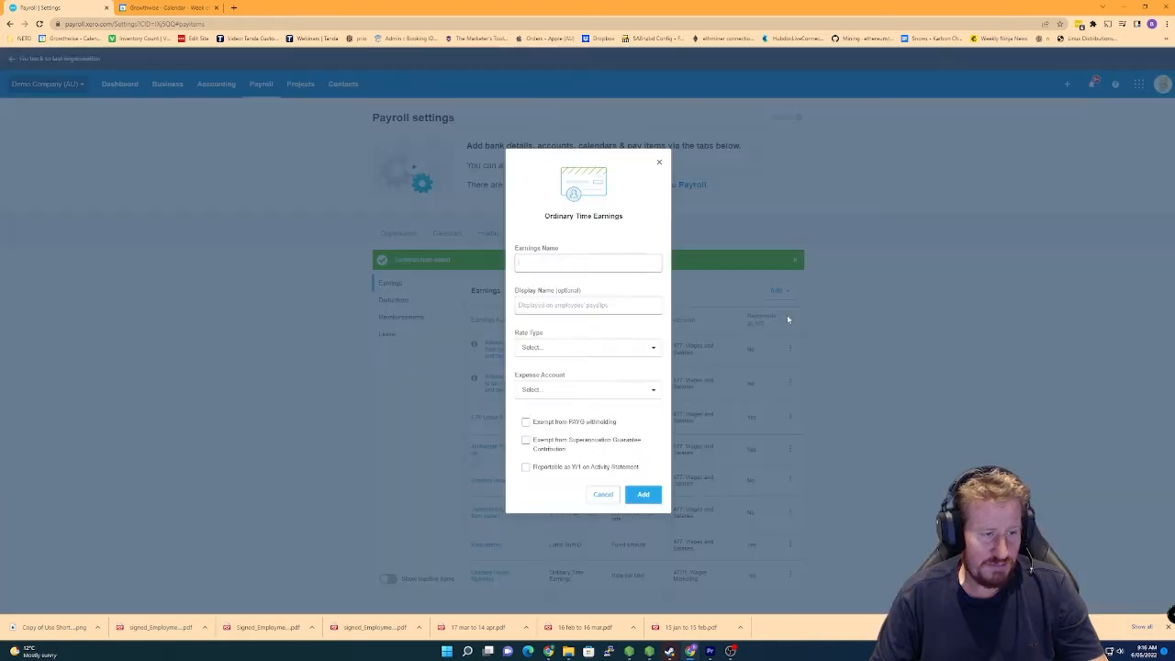
{"action": "type", "text": "Ordinary Hours - Service Tea"}
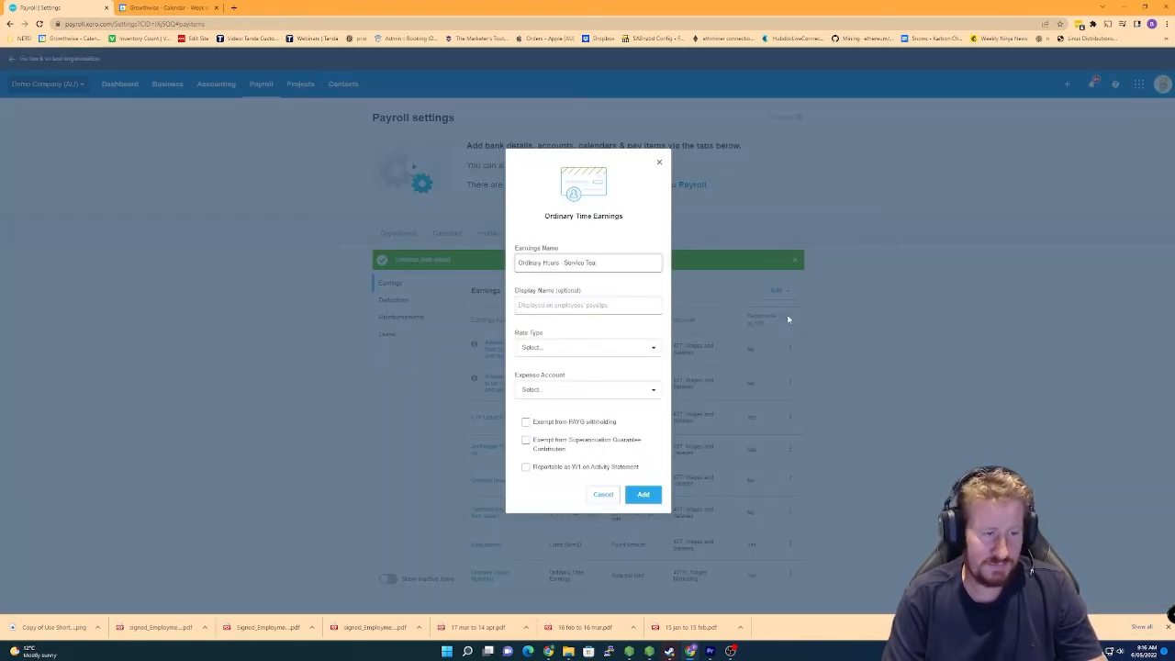
{"action": "type", "text": "Ordinary Hours - Service Team"}
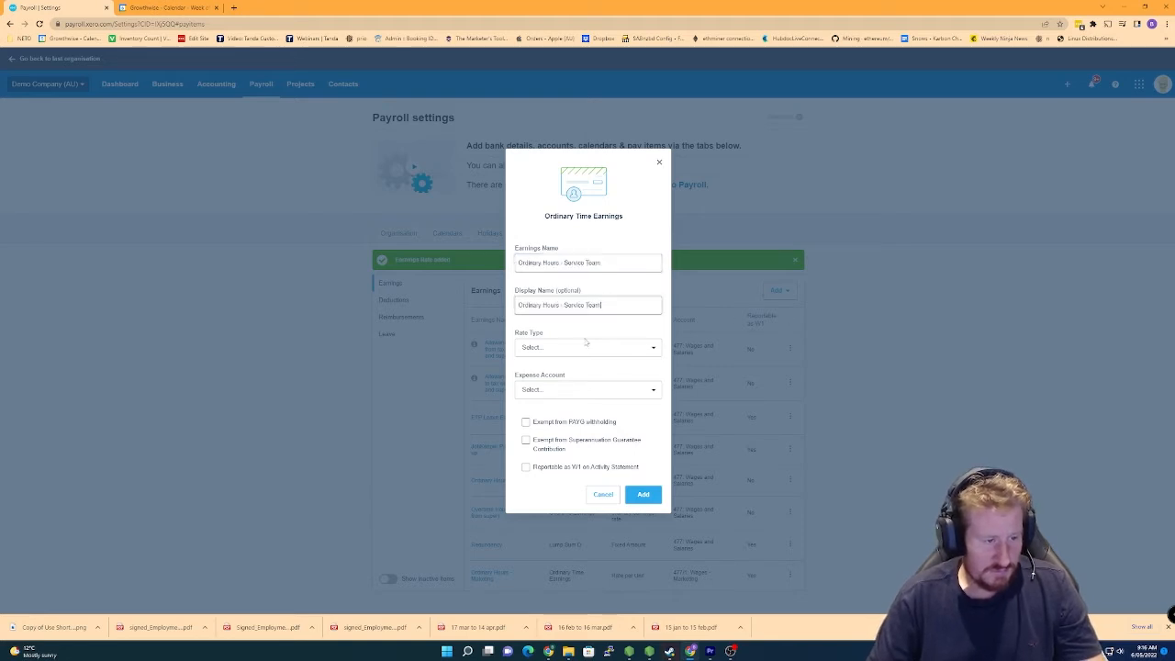
{"action": "left_click", "coordinate": [587, 347]}
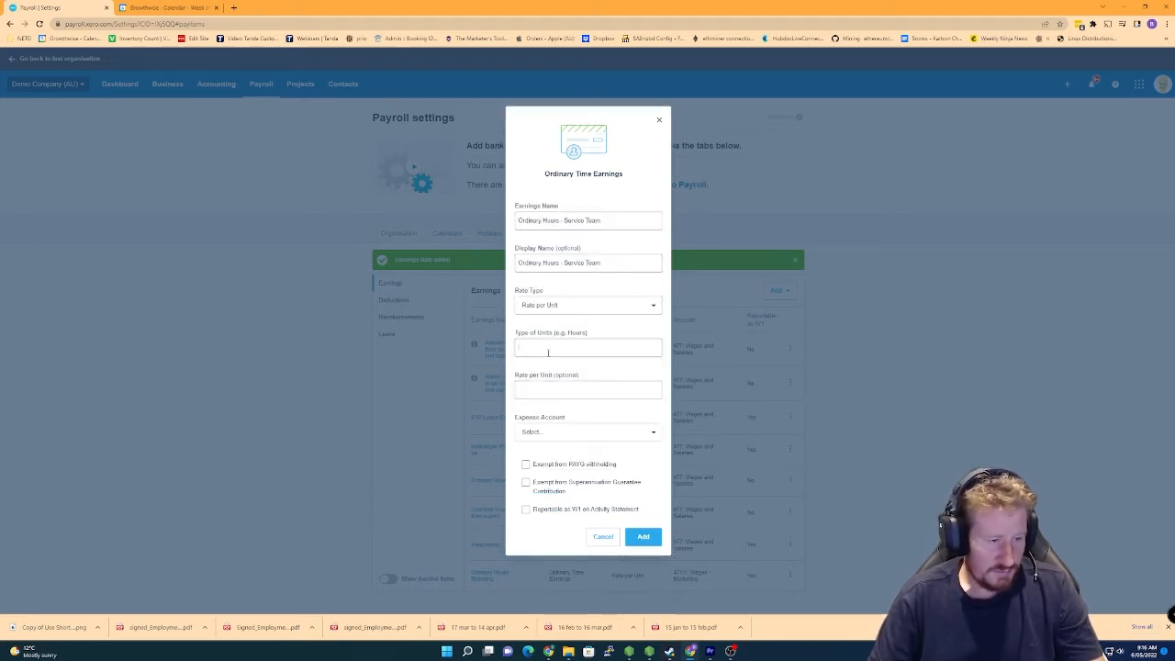
{"action": "type", "text": "Hours"}
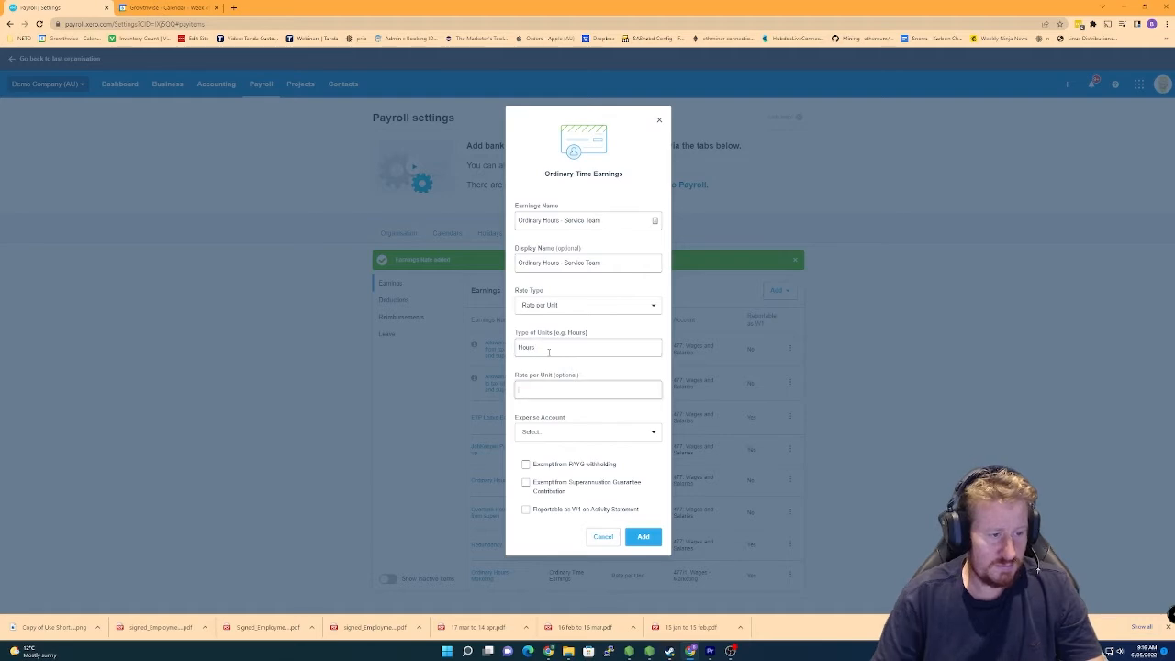
{"action": "left_click", "coordinate": [587, 431]}
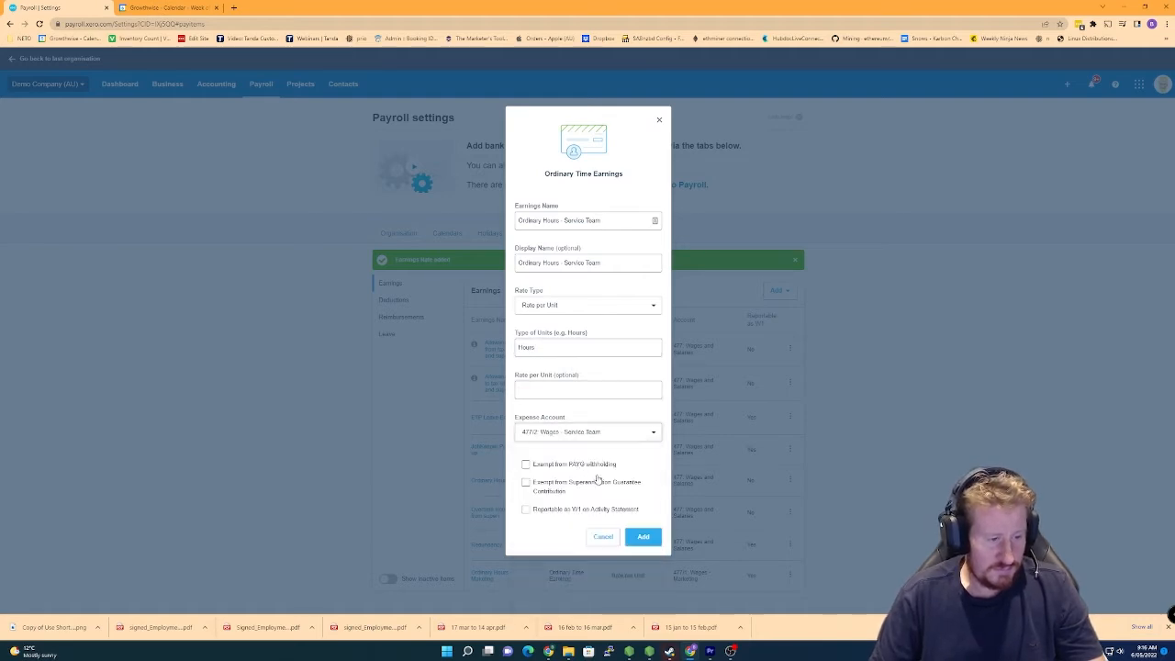
{"action": "left_click", "coordinate": [525, 510]}
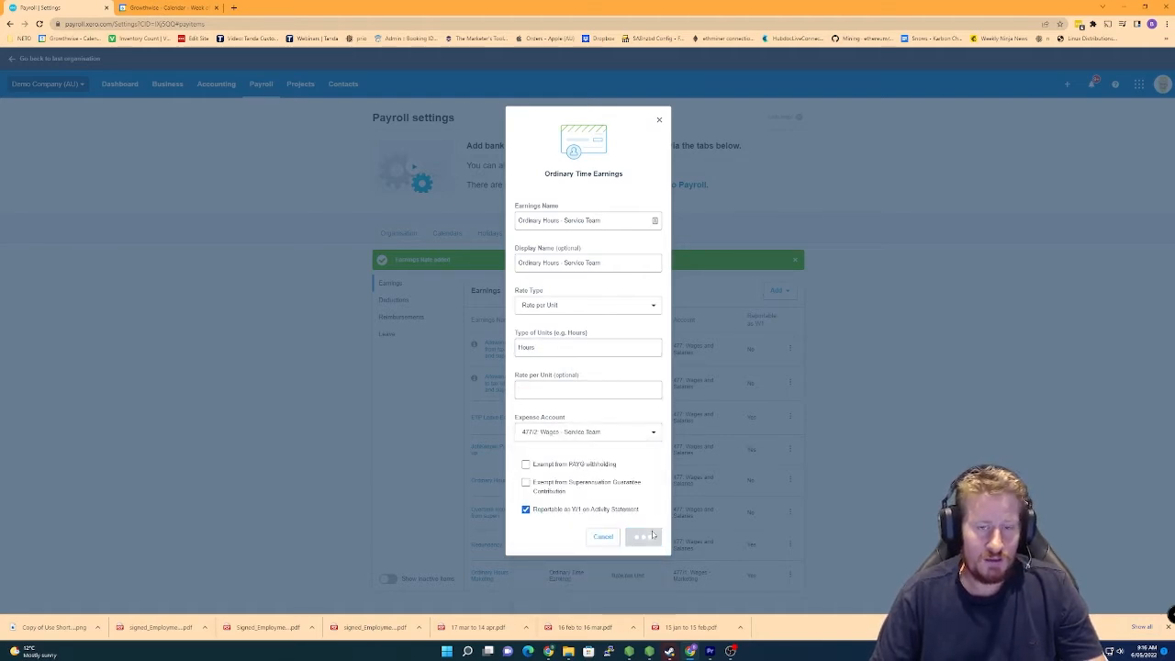
{"action": "left_click", "coordinate": [643, 536]}
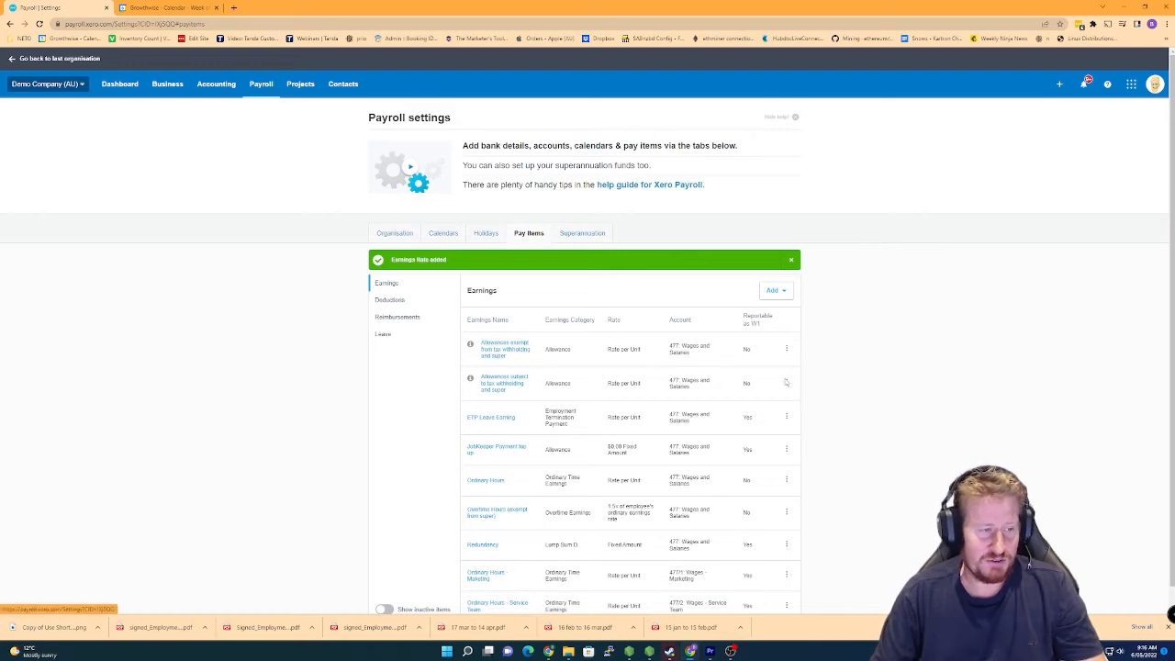
{"action": "scroll", "scroll_direction": "down", "scroll_amount": 3}
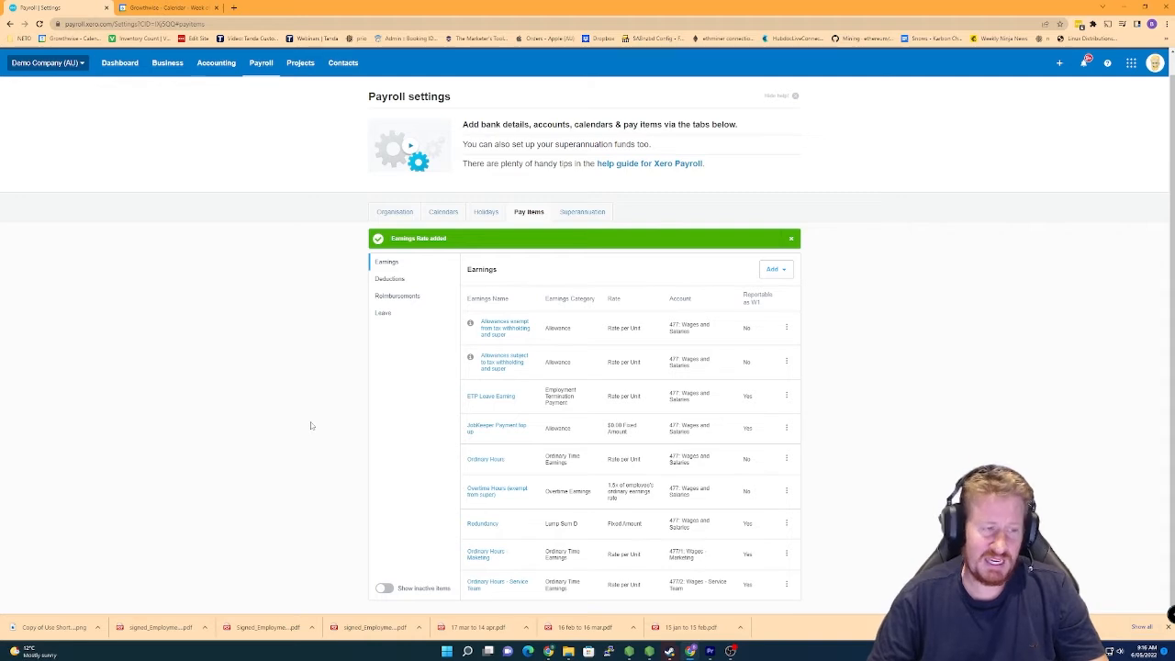
{"action": "mouse_move", "coordinate": [334, 249]}
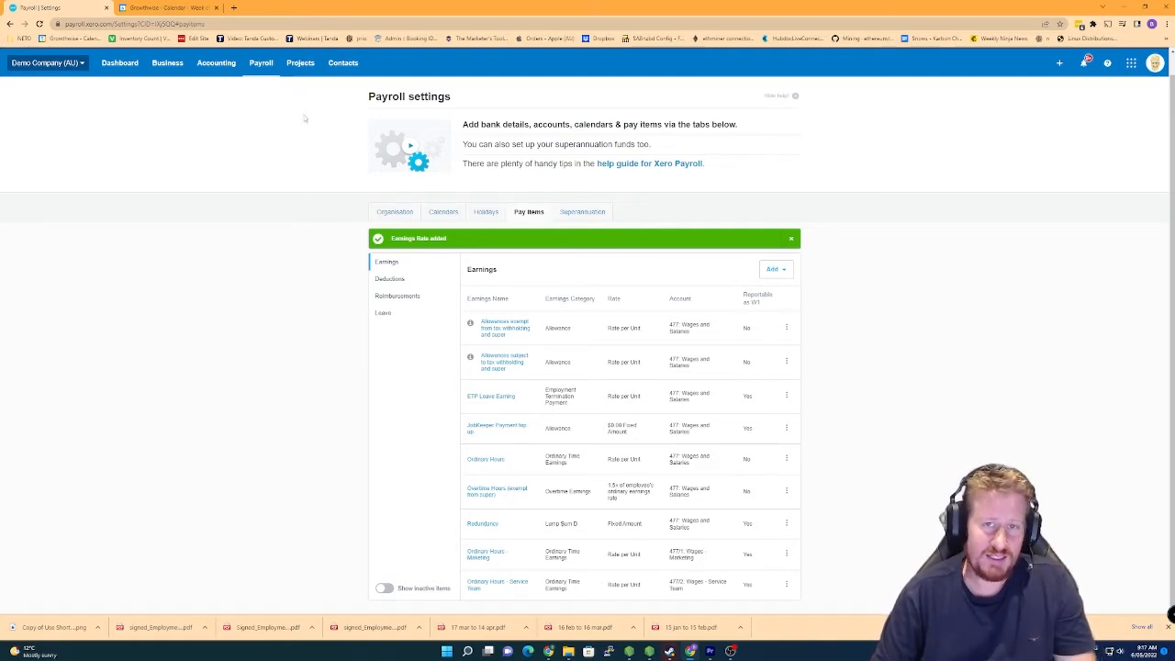
Bring up employee James Lebron's Employment details from the employee list
{"action": "left_click", "coordinate": [260, 62]}
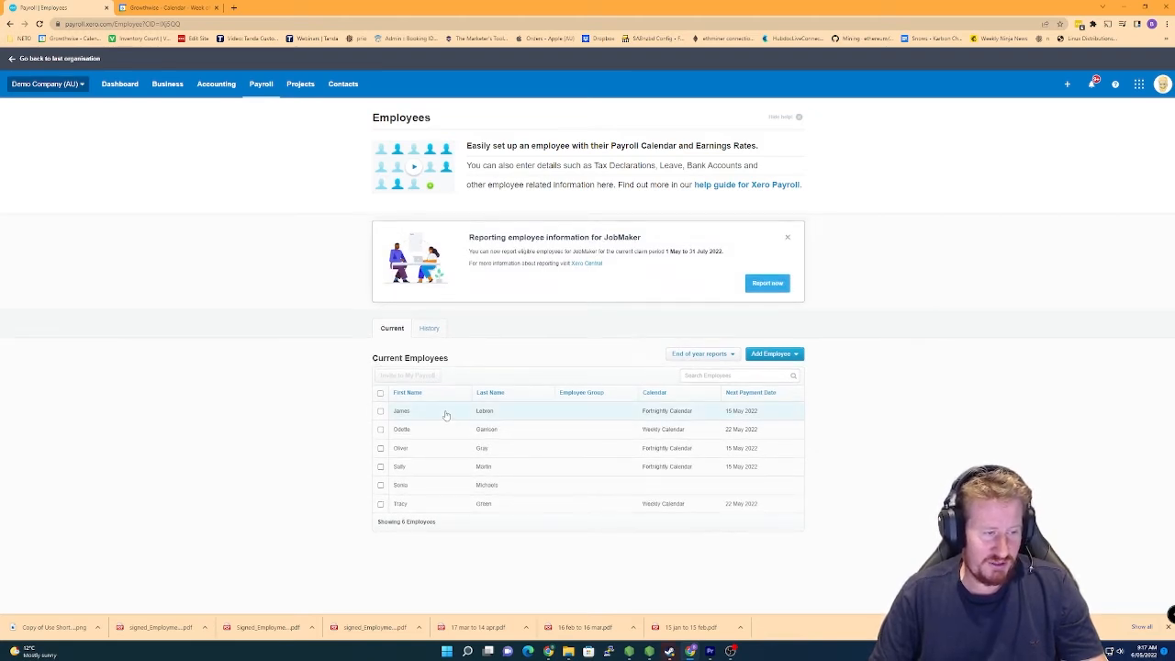
{"action": "left_click", "coordinate": [400, 411]}
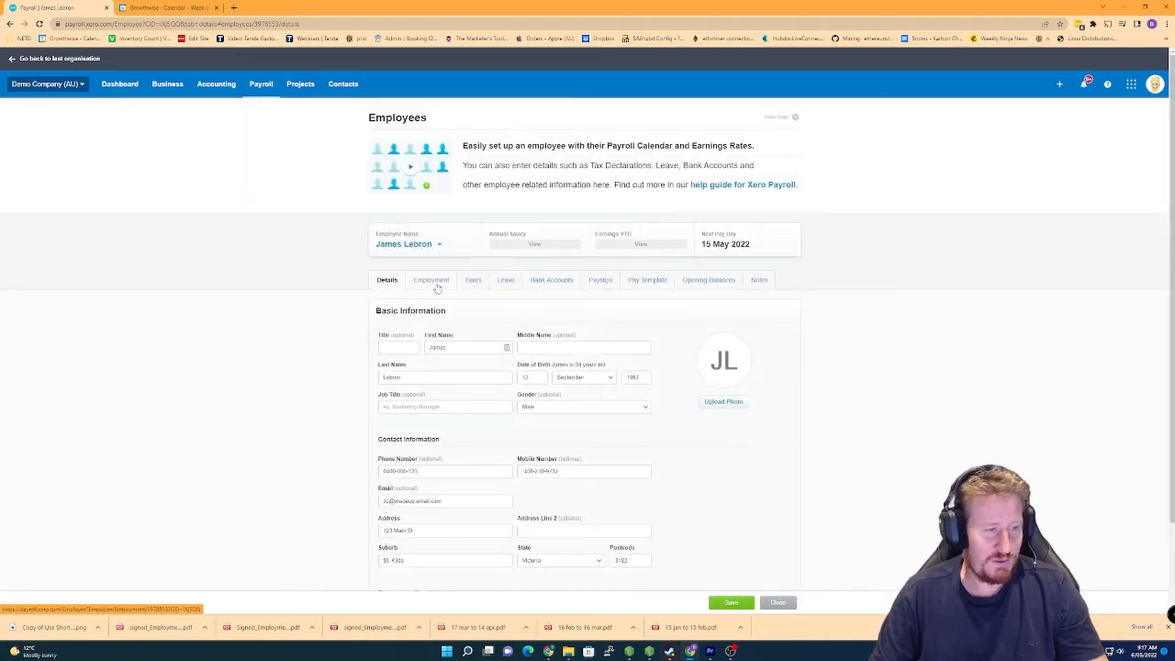
{"action": "left_click", "coordinate": [430, 279]}
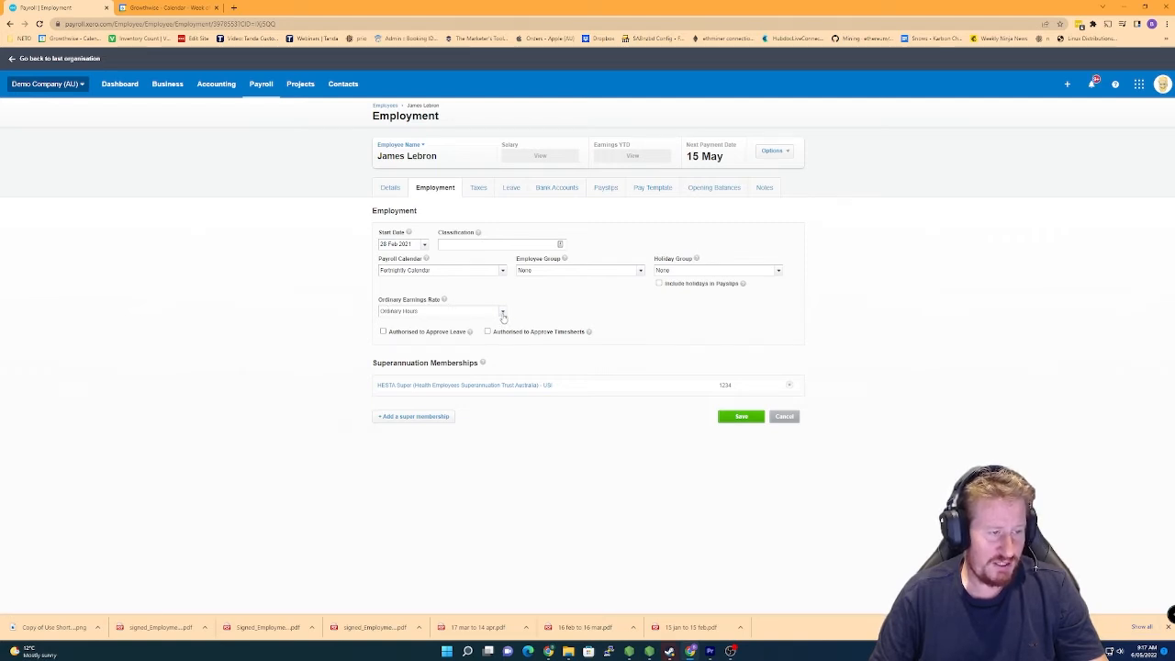
Set his Ordinary Earnings Rate to Ordinary Hours - Marketing and save
{"action": "left_click", "coordinate": [503, 310]}
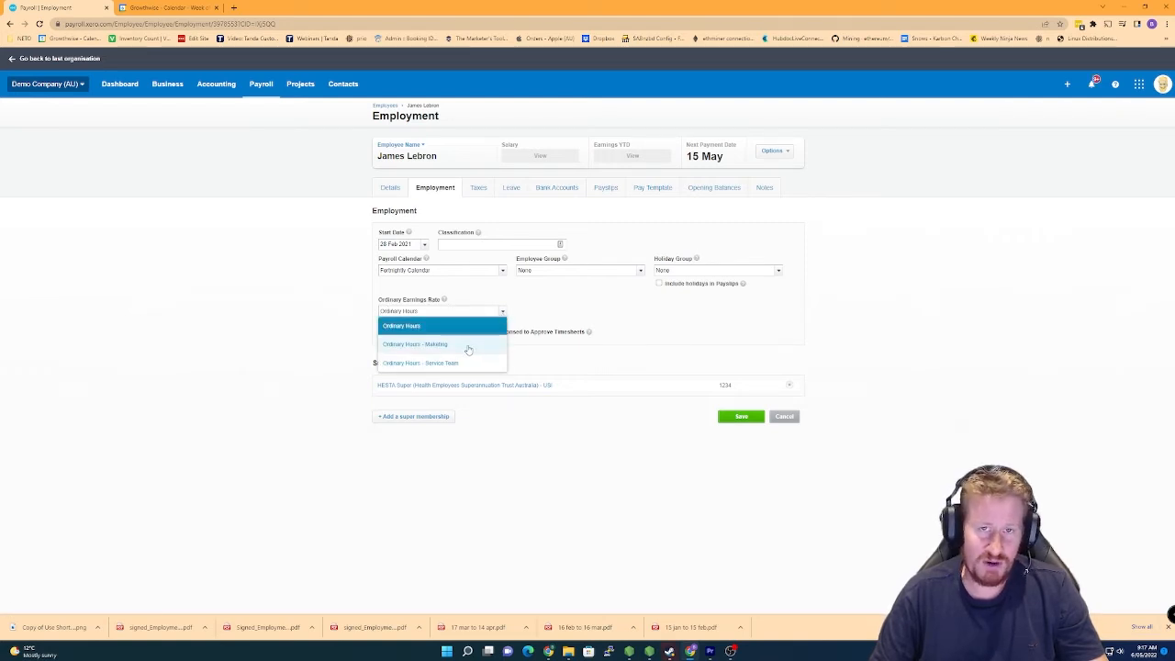
{"action": "left_click", "coordinate": [400, 327]}
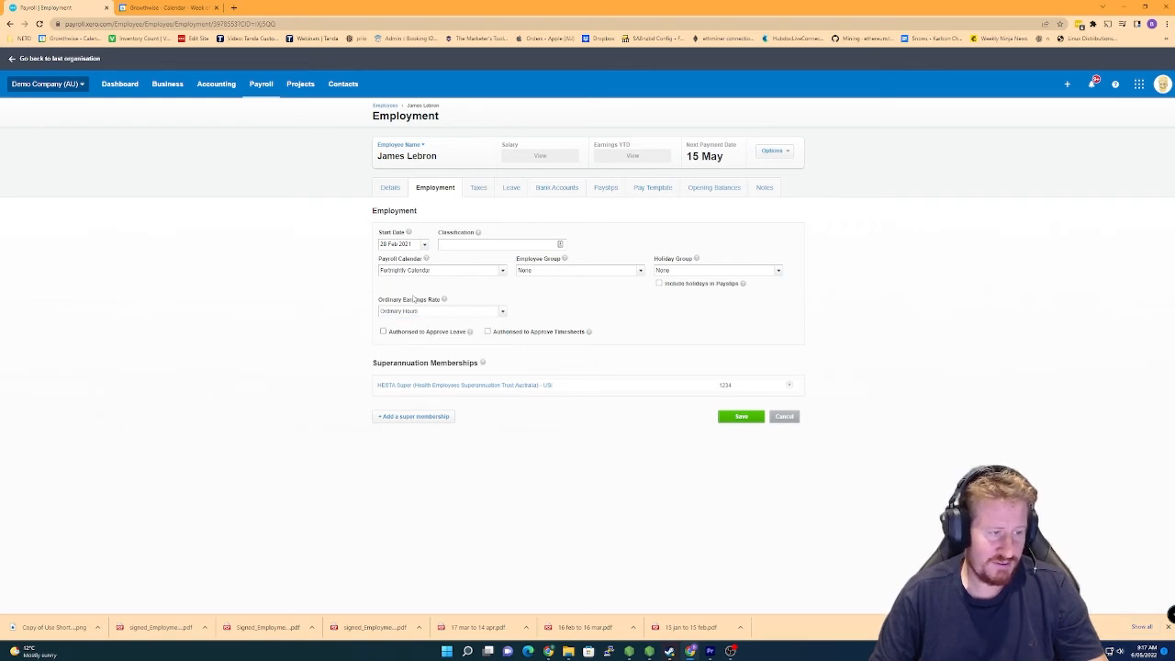
{"action": "left_click", "coordinate": [440, 310]}
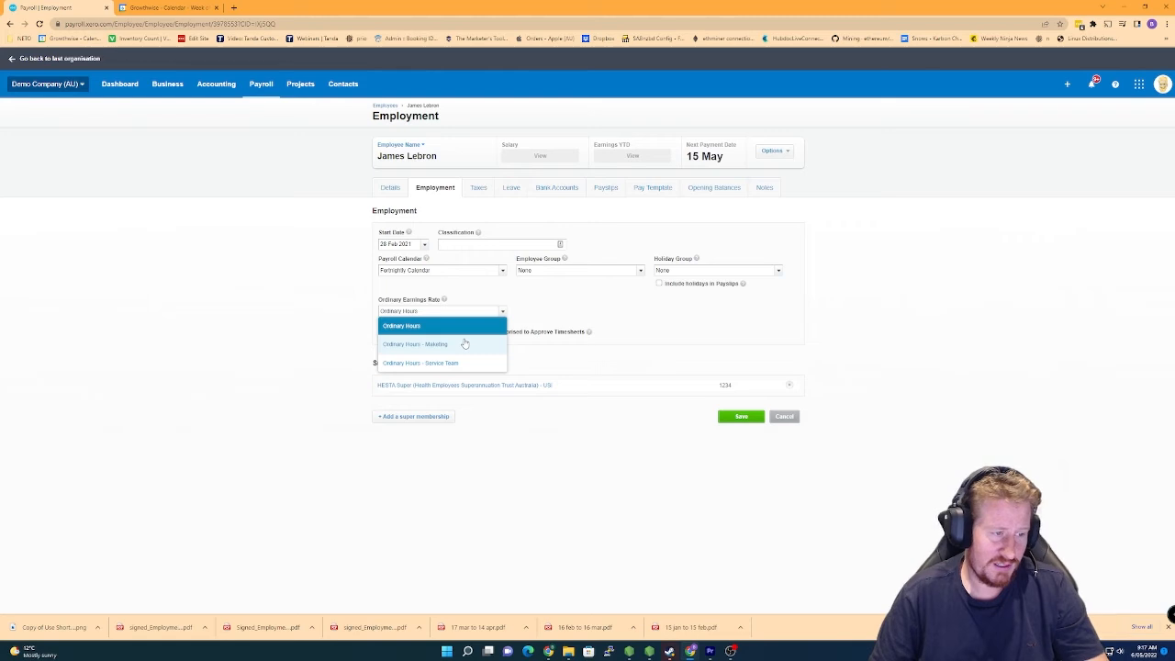
{"action": "mouse_move", "coordinate": [413, 345]}
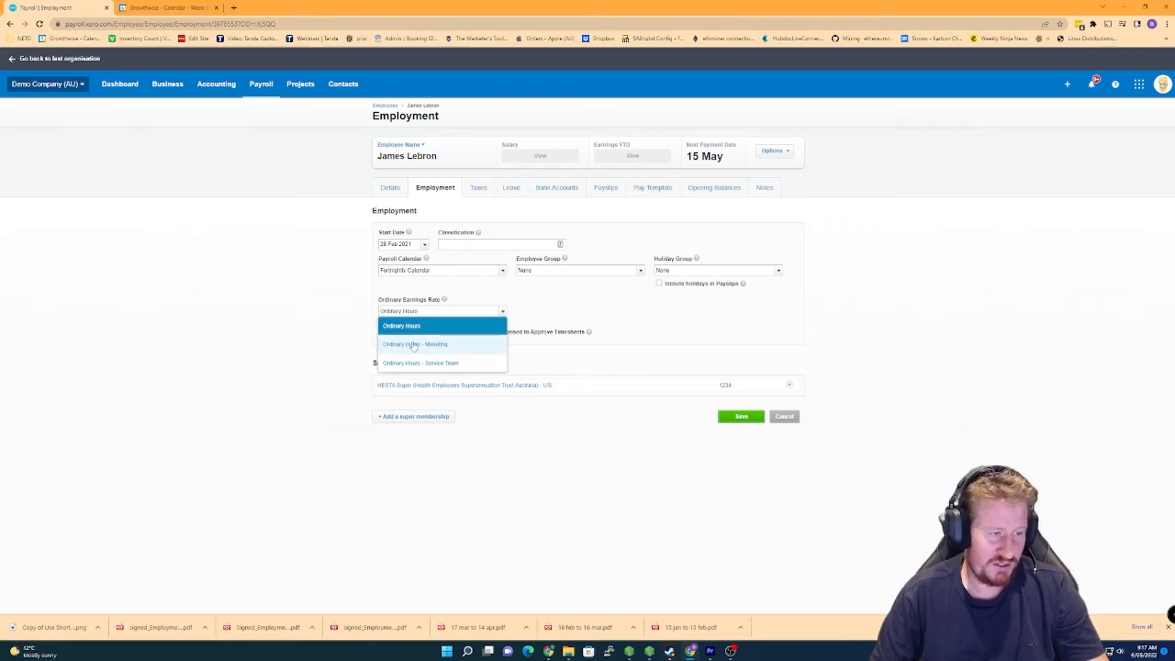
{"action": "mouse_move", "coordinate": [639, 235]}
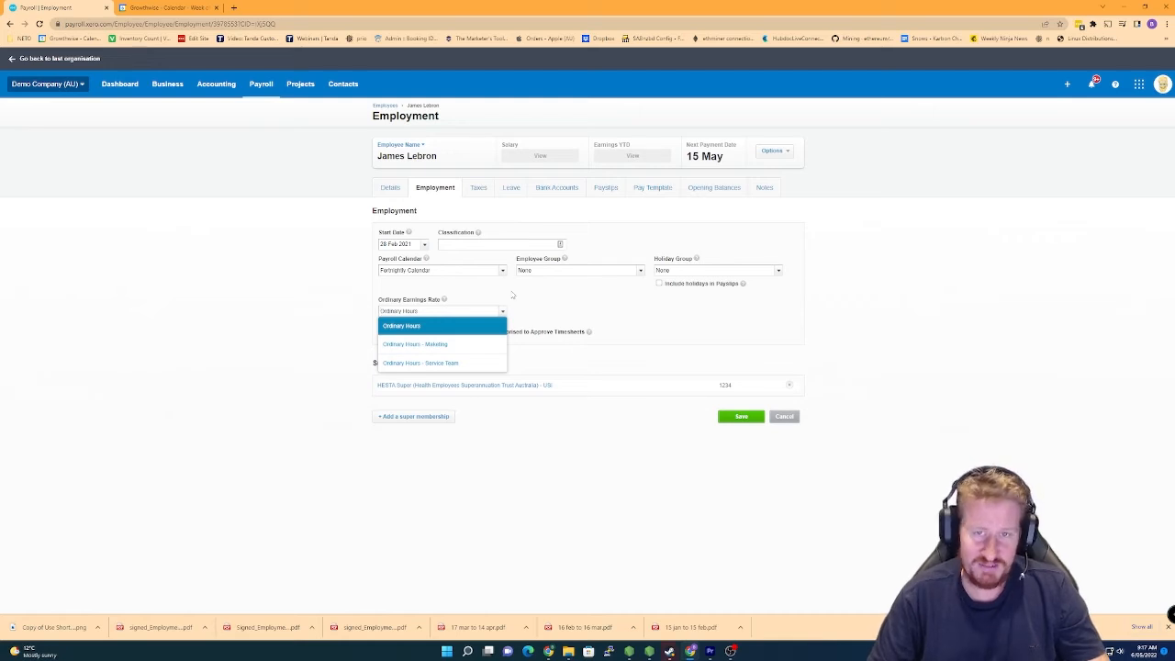
{"action": "left_click", "coordinate": [400, 327]}
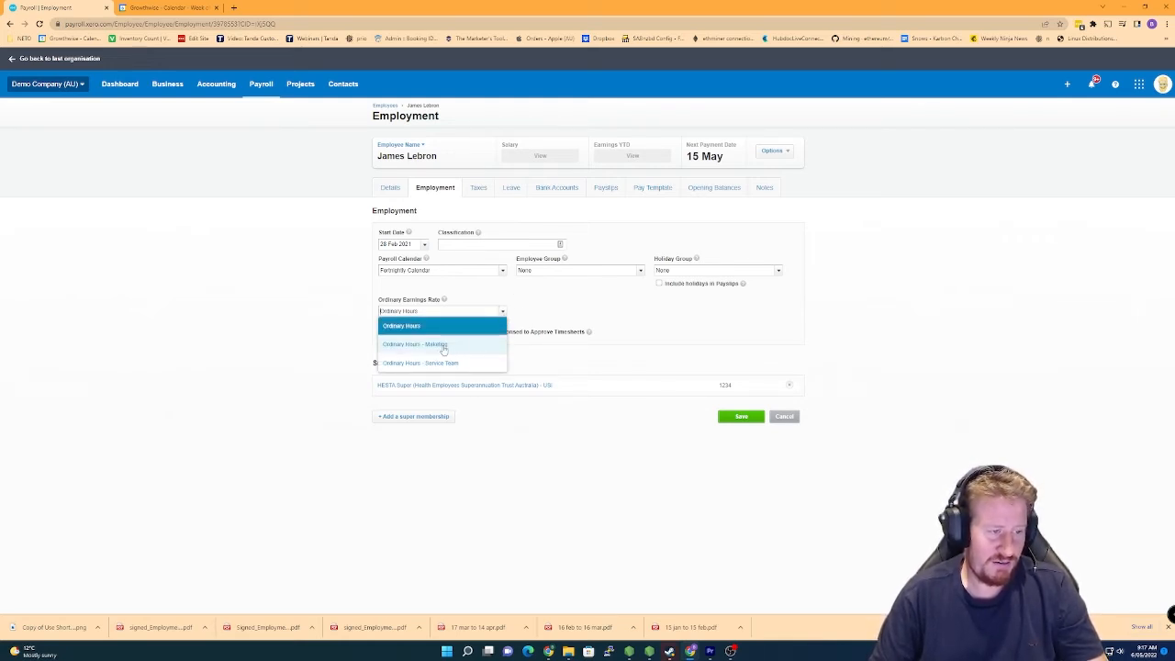
{"action": "left_click", "coordinate": [415, 343]}
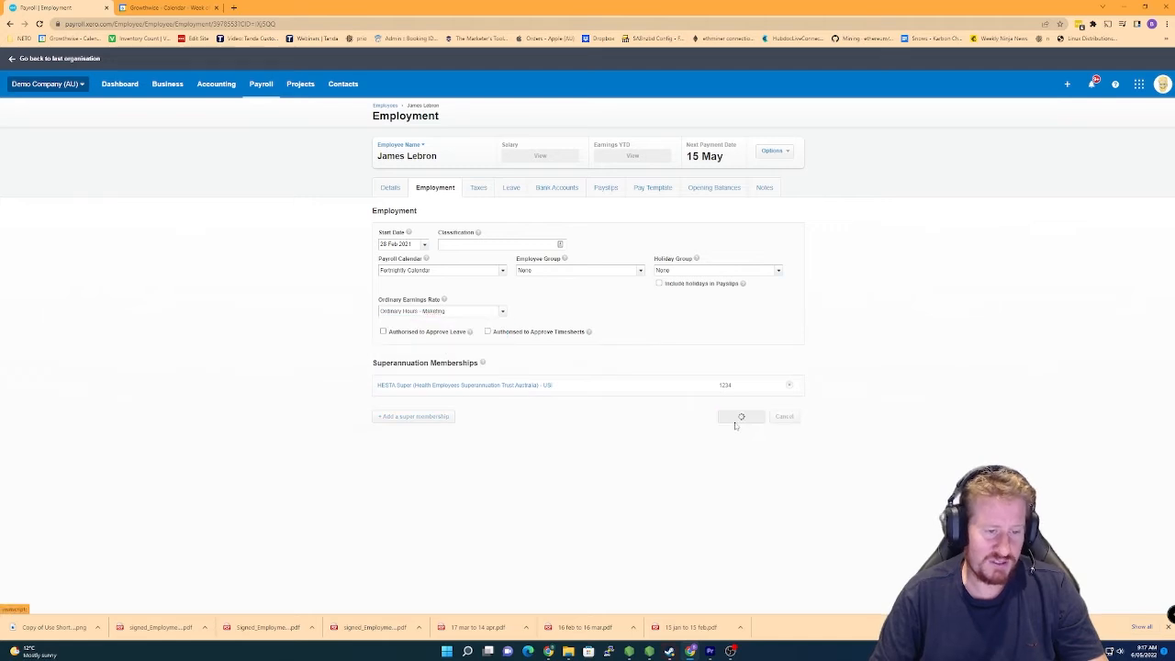
{"action": "left_click", "coordinate": [741, 415]}
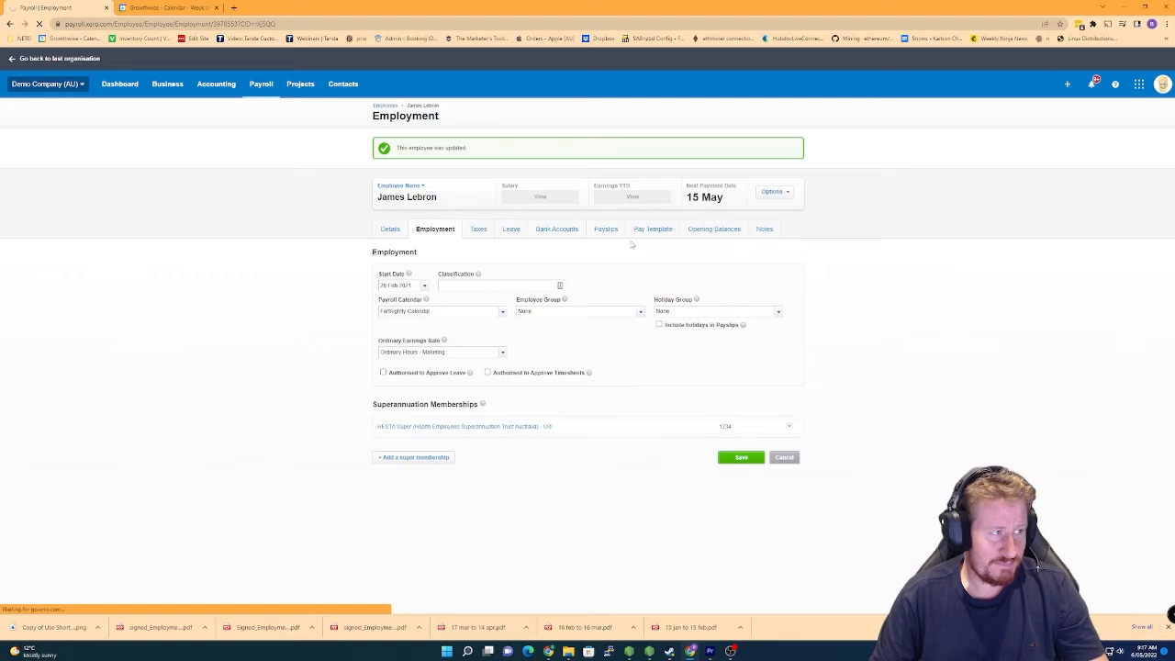
In the Pay Template, change the earnings line to Ordinary Hours - Marketing and confirm
{"action": "left_click", "coordinate": [653, 228]}
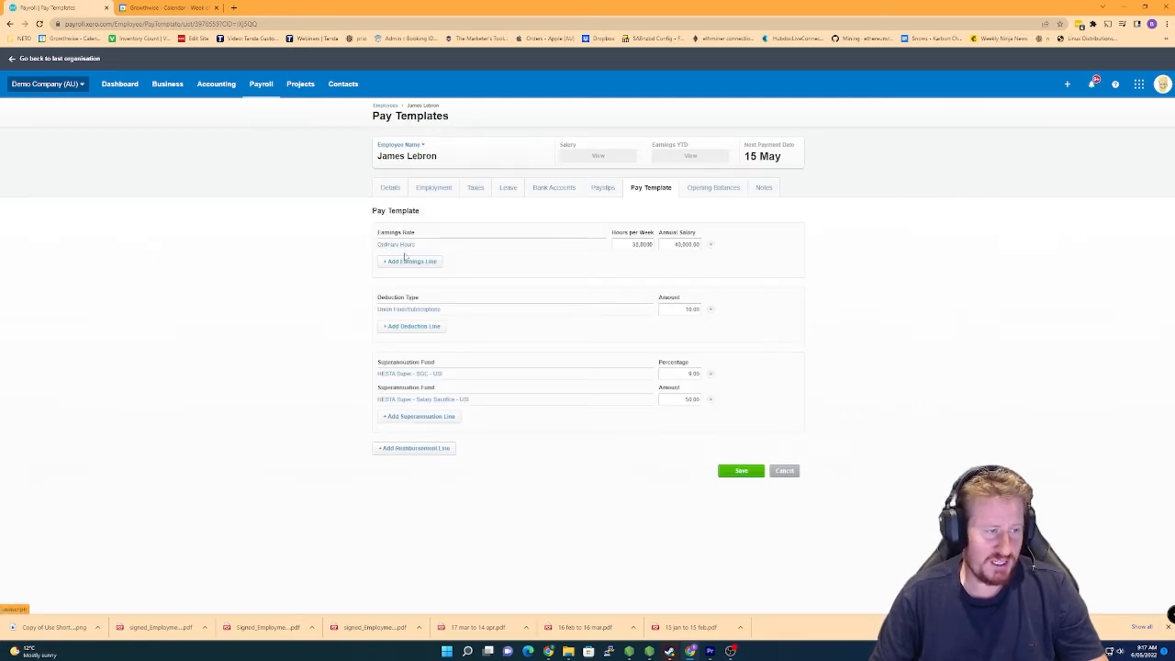
{"action": "left_click", "coordinate": [397, 244]}
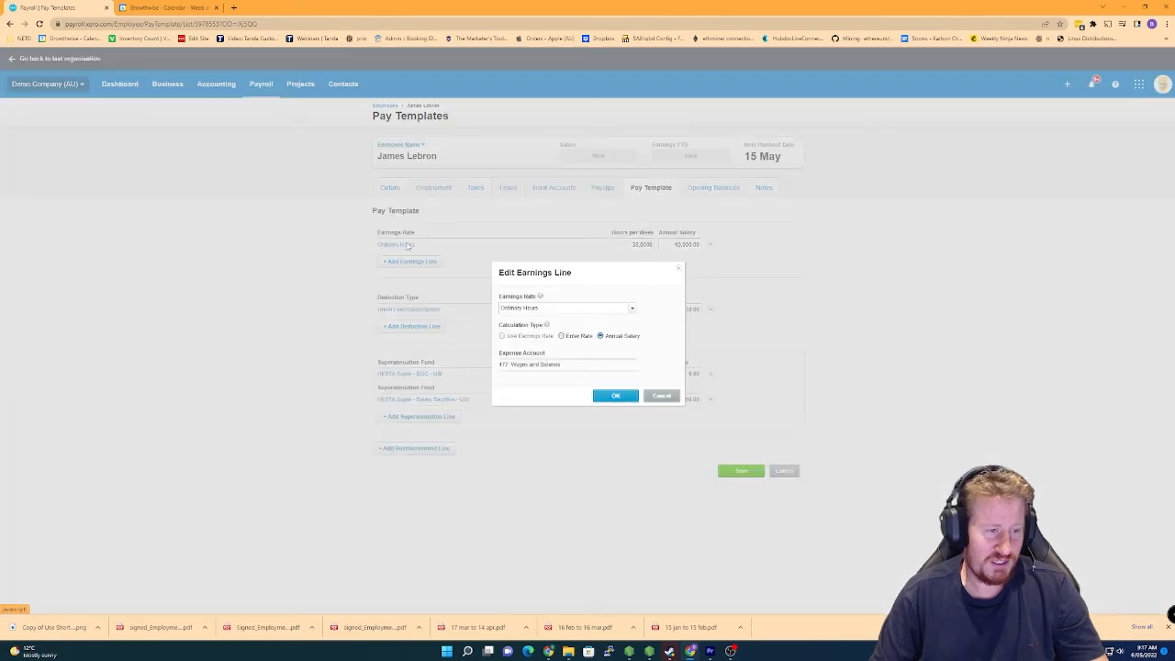
{"action": "left_click", "coordinate": [631, 309]}
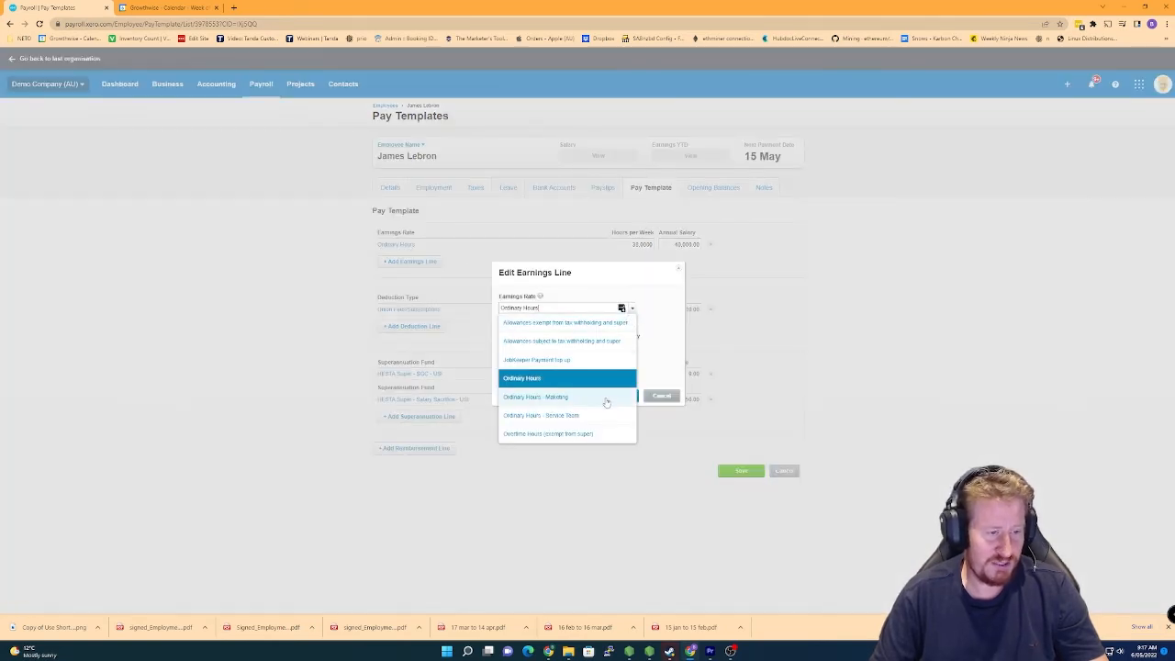
{"action": "left_click", "coordinate": [536, 397]}
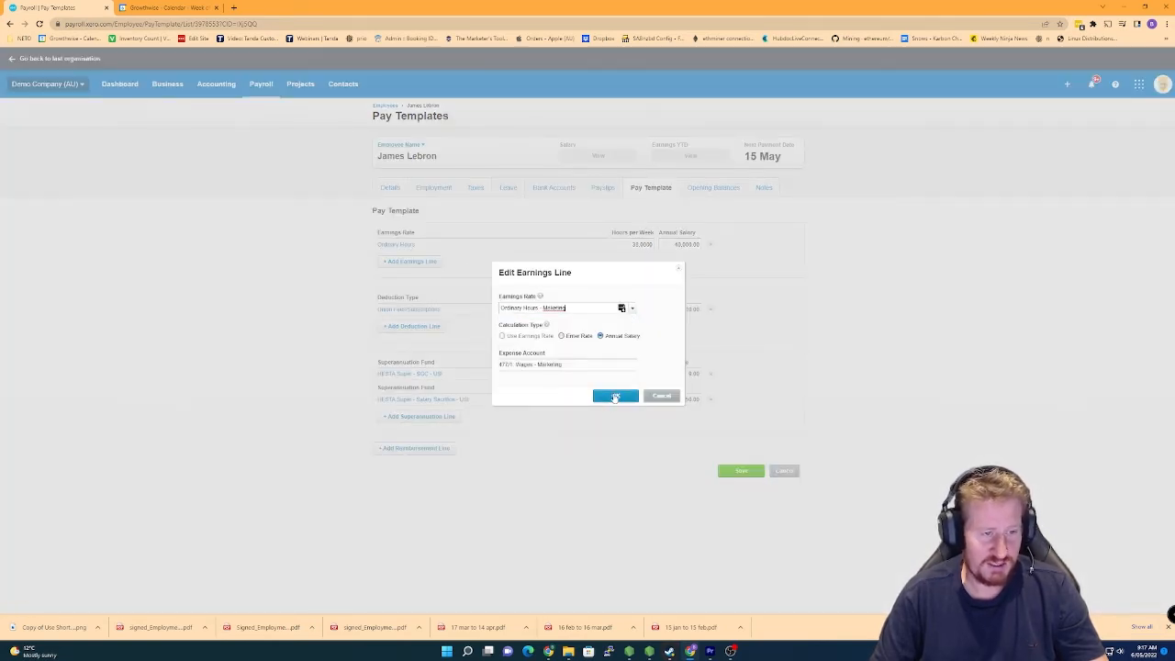
{"action": "left_click", "coordinate": [613, 396]}
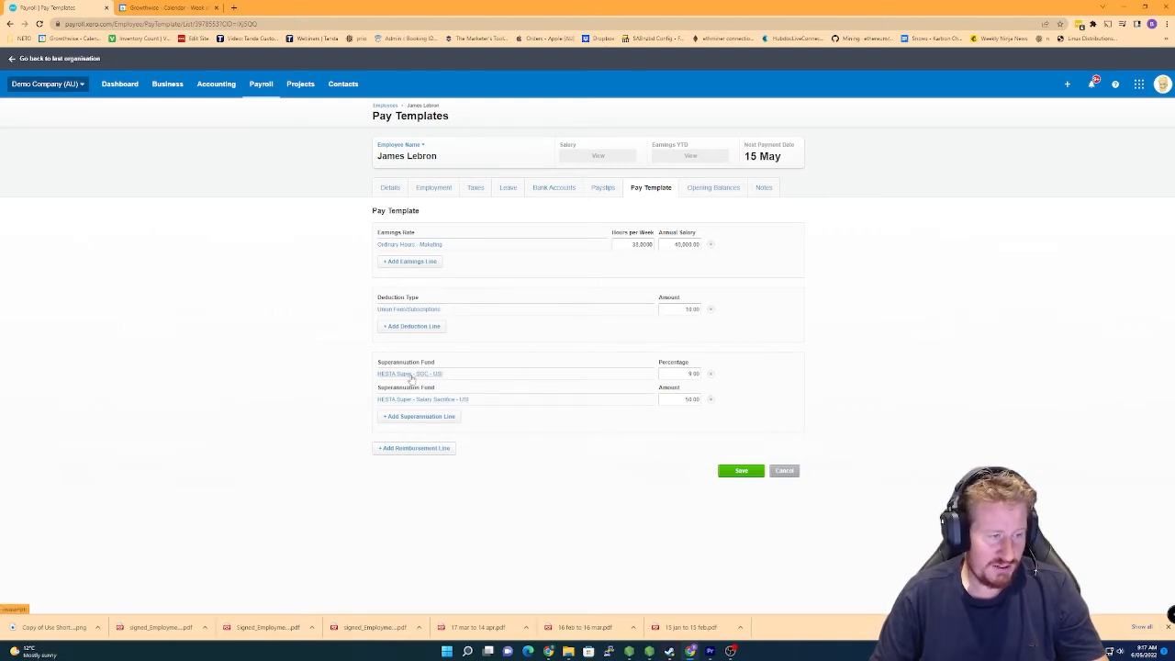
Review the superannuation guarantee line's account settings
{"action": "left_click", "coordinate": [409, 375]}
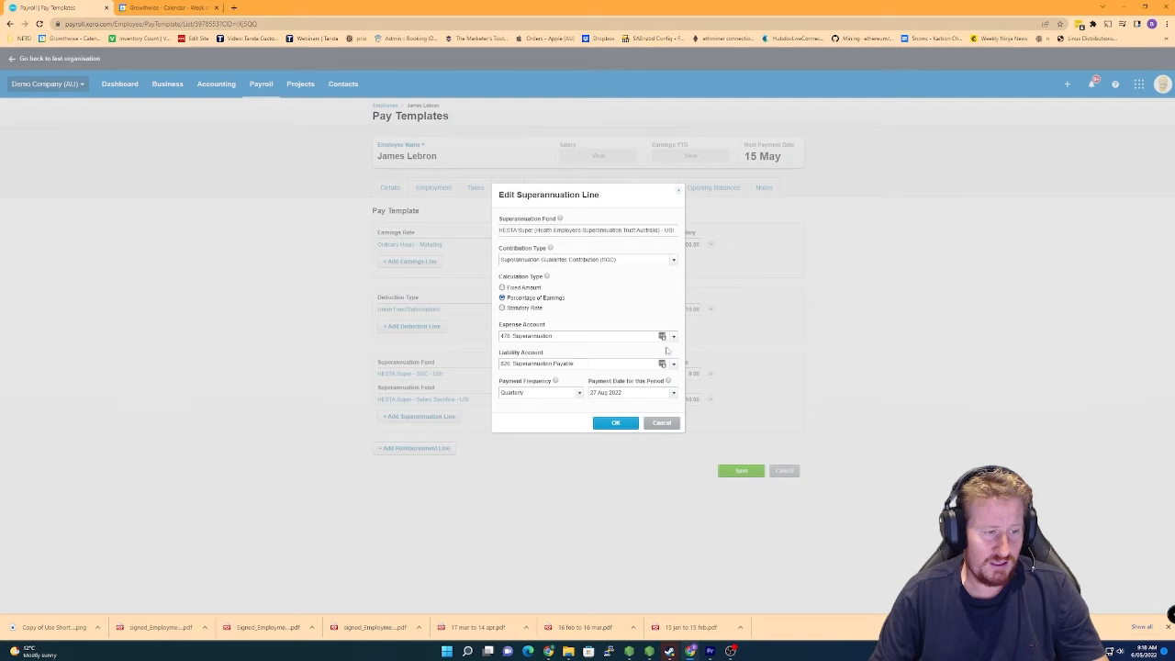
{"action": "left_click", "coordinate": [674, 335]}
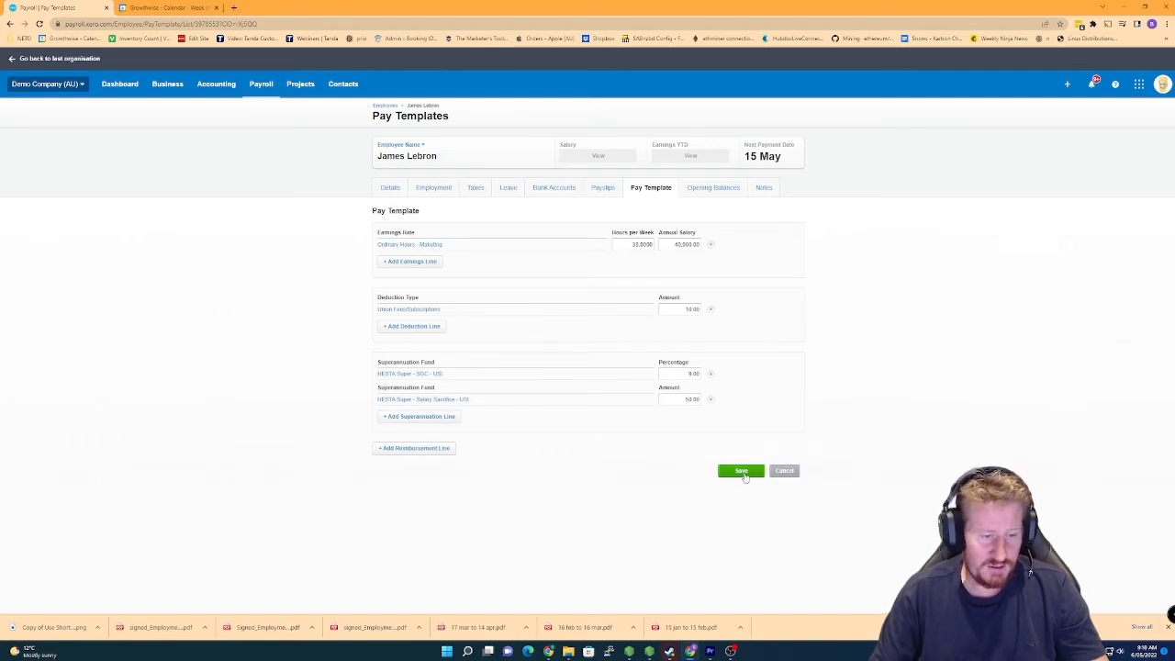
Save James Lebron's pay template and go to the Pay Runs list
{"action": "left_click", "coordinate": [742, 470]}
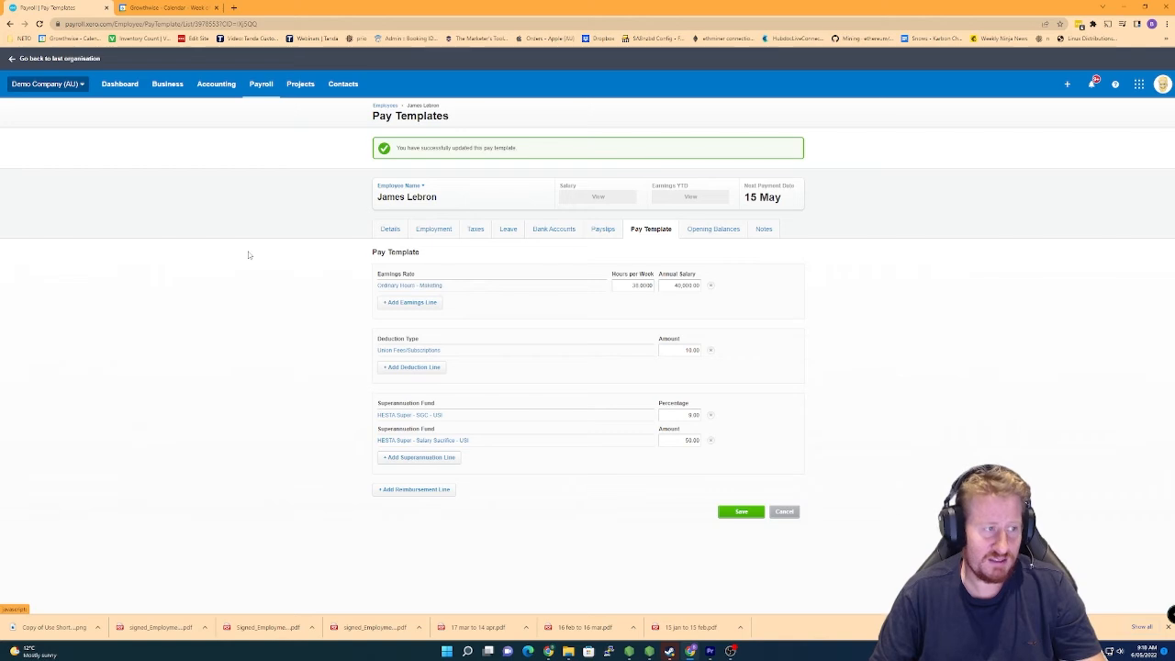
{"action": "left_click", "coordinate": [261, 85]}
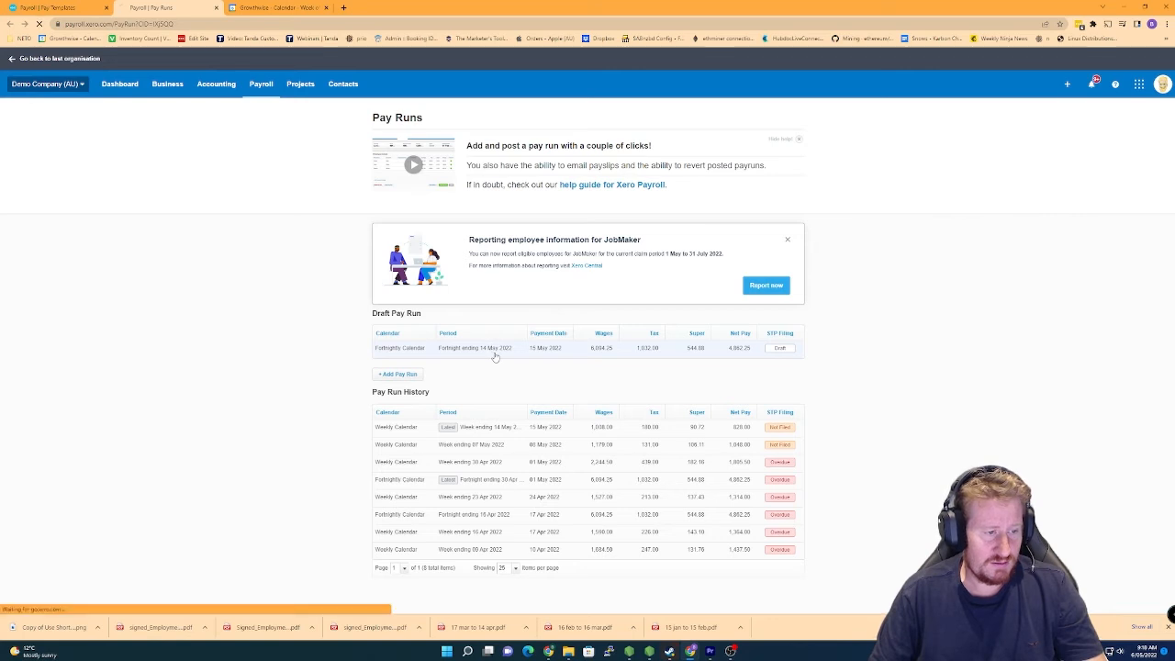
In the draft fortnight ending 14 May 2022 run, reset James Lebron's payslip and confirm
{"action": "left_click", "coordinate": [477, 347]}
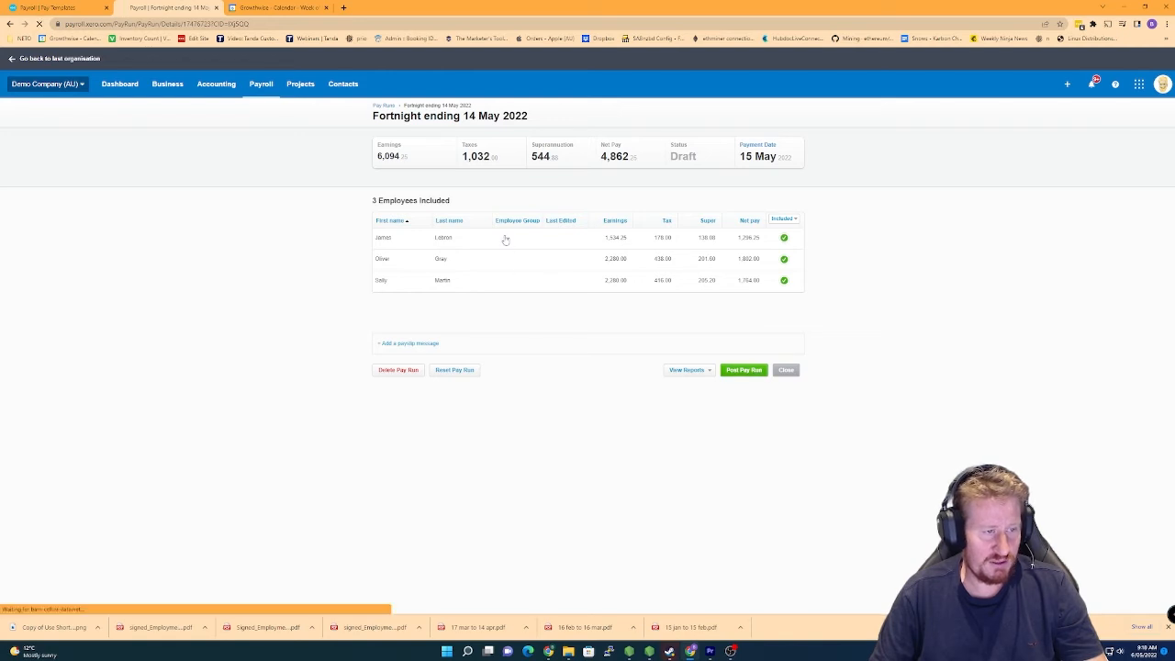
{"action": "left_click", "coordinate": [382, 239]}
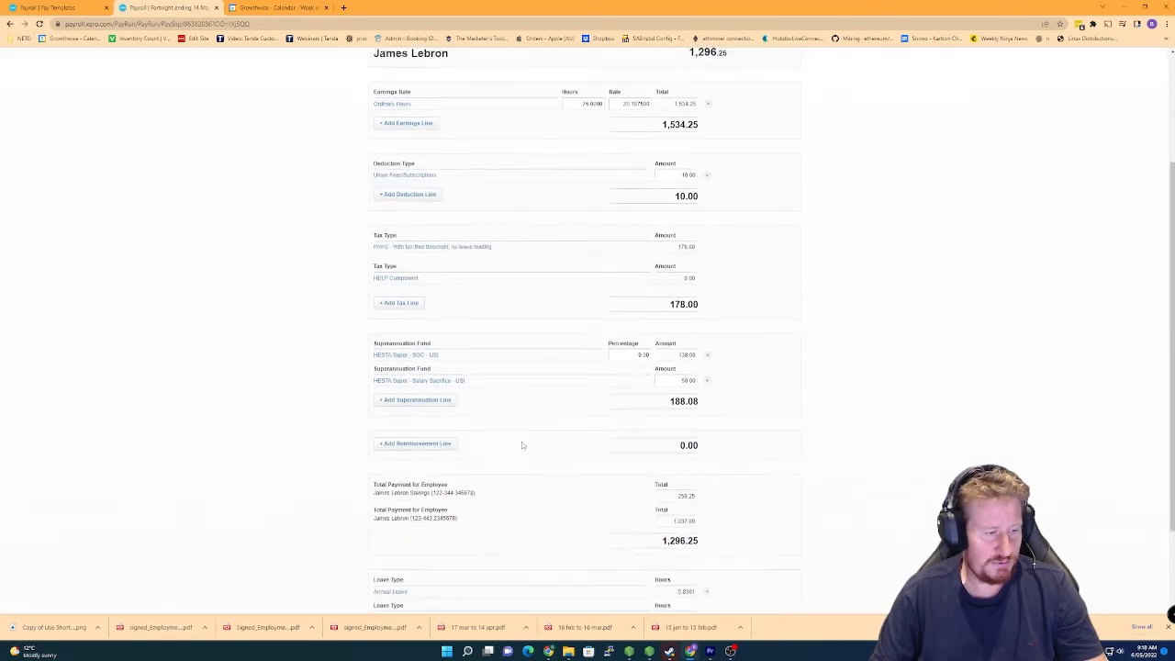
{"action": "left_click", "coordinate": [393, 595]}
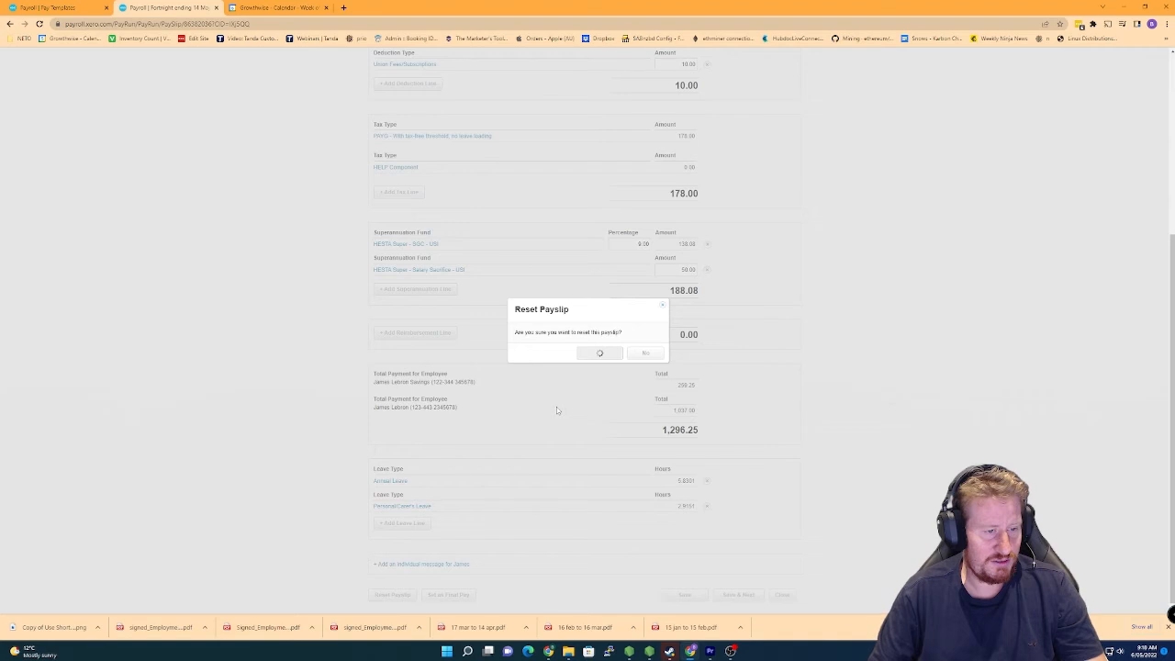
{"action": "left_click", "coordinate": [599, 353]}
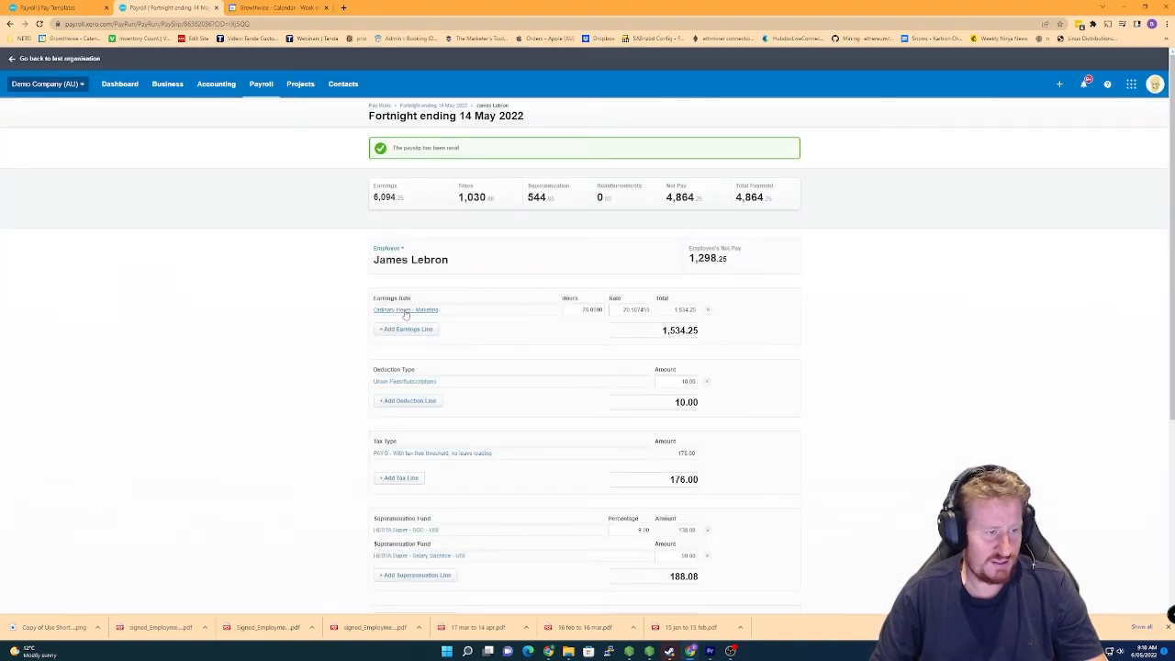
{"action": "scroll", "scroll_direction": "down", "scroll_amount": 3}
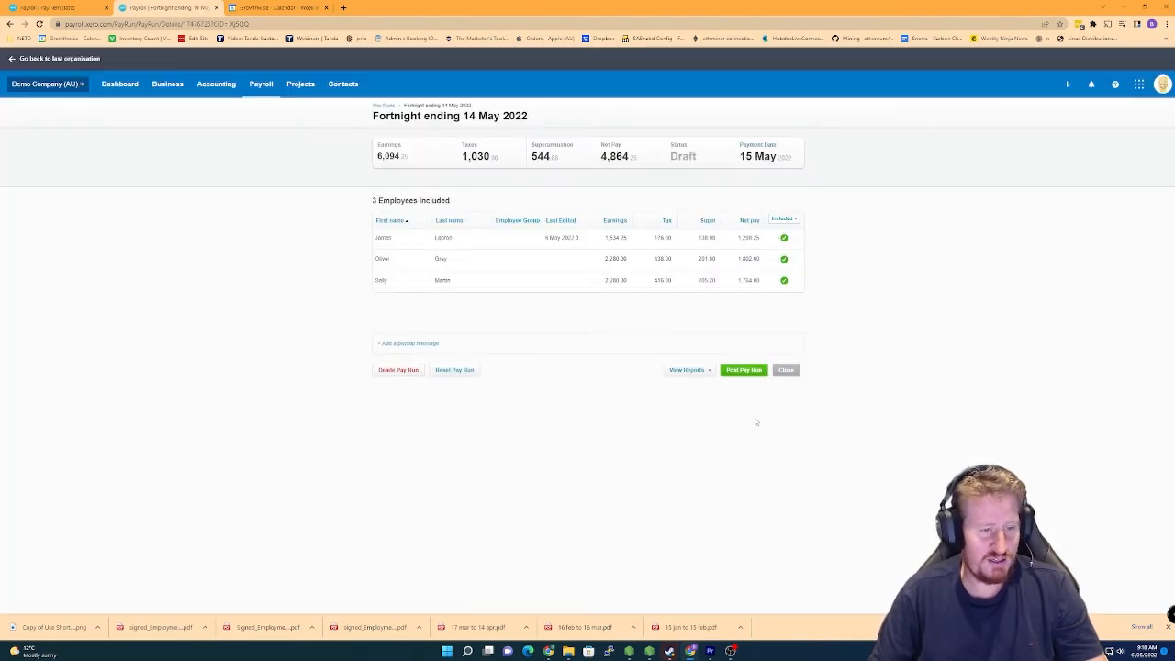
Post the fortnight ending 14 May 2022 pay run and head to the Profit and Loss report
{"action": "left_click", "coordinate": [743, 371]}
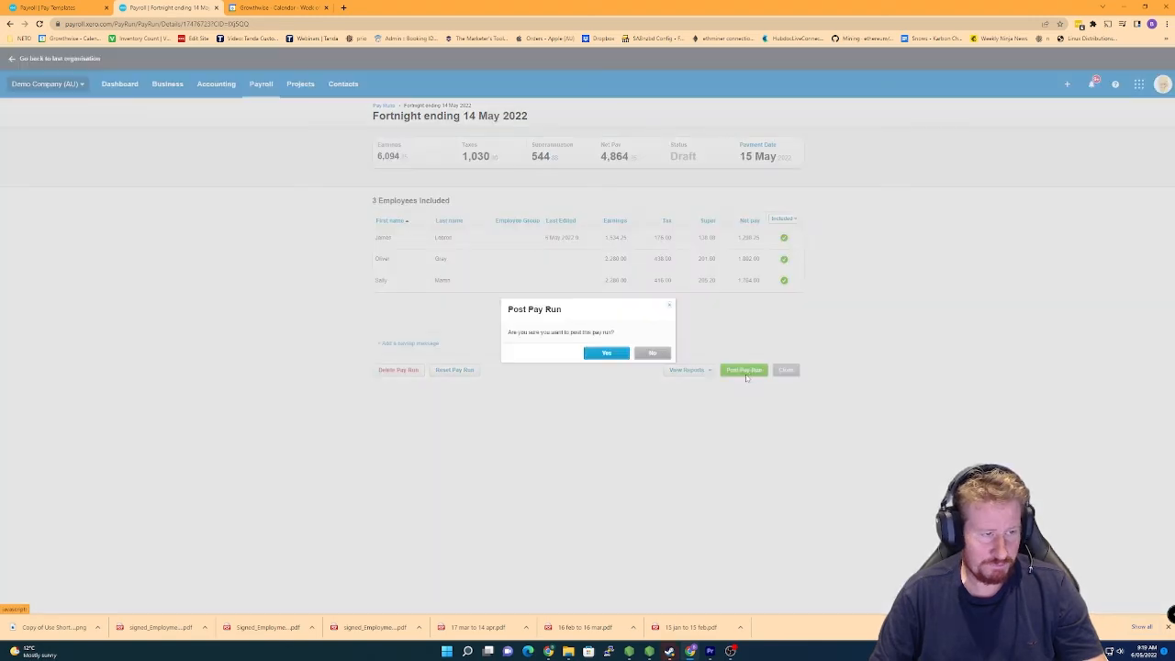
{"action": "left_click", "coordinate": [606, 352]}
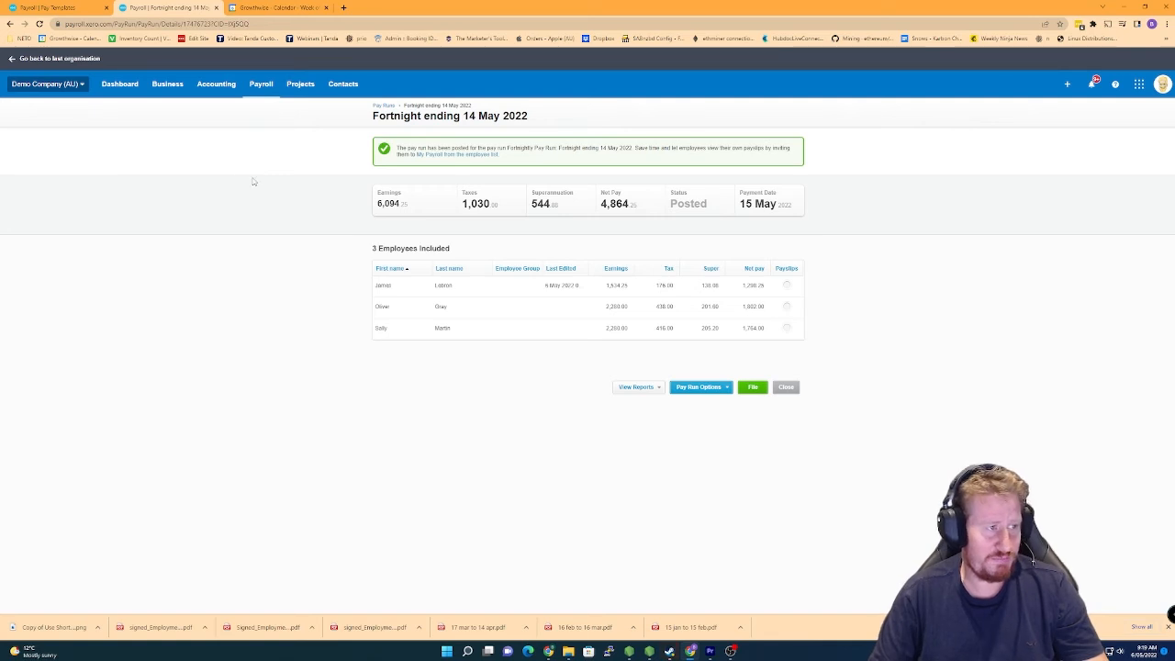
{"action": "left_click", "coordinate": [216, 84]}
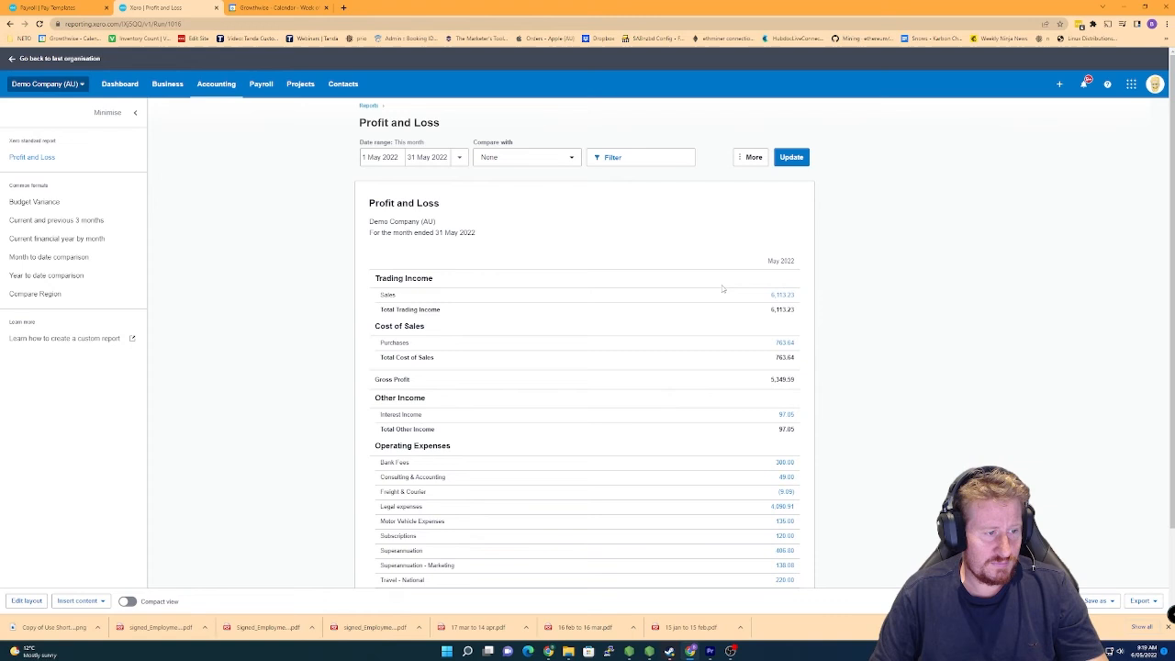
Search the report for 'wages' to show Wages - Marketing separate from Wages and Salaries
{"action": "key", "text": "ctrl+f"}
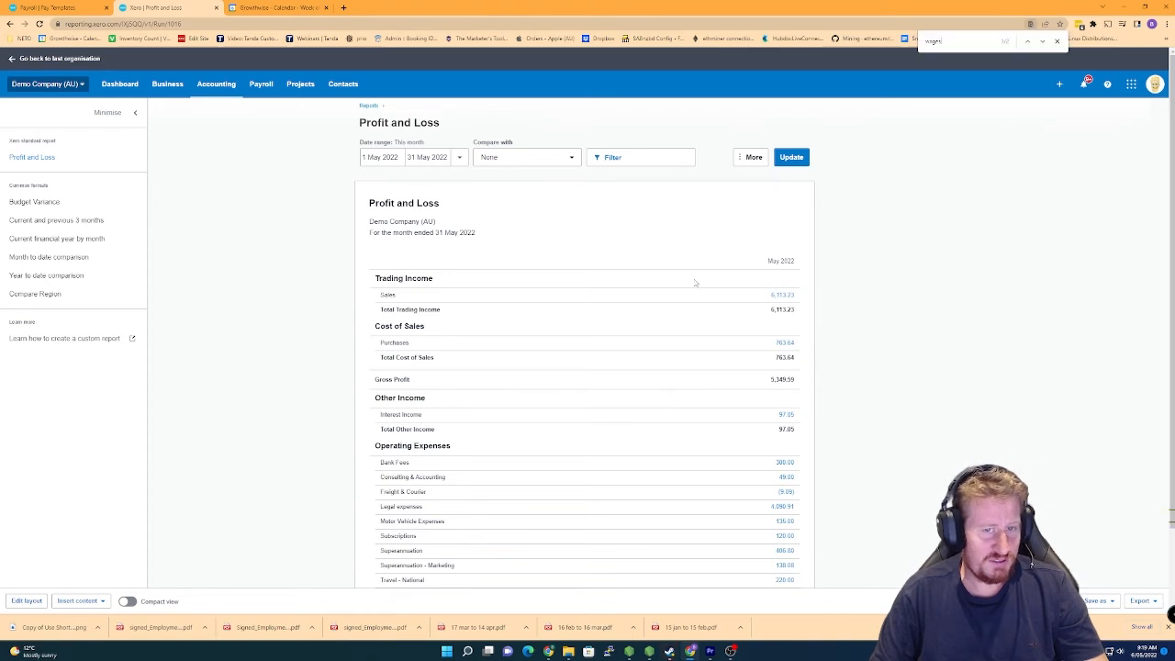
{"action": "scroll", "scroll_direction": "down", "scroll_amount": 3}
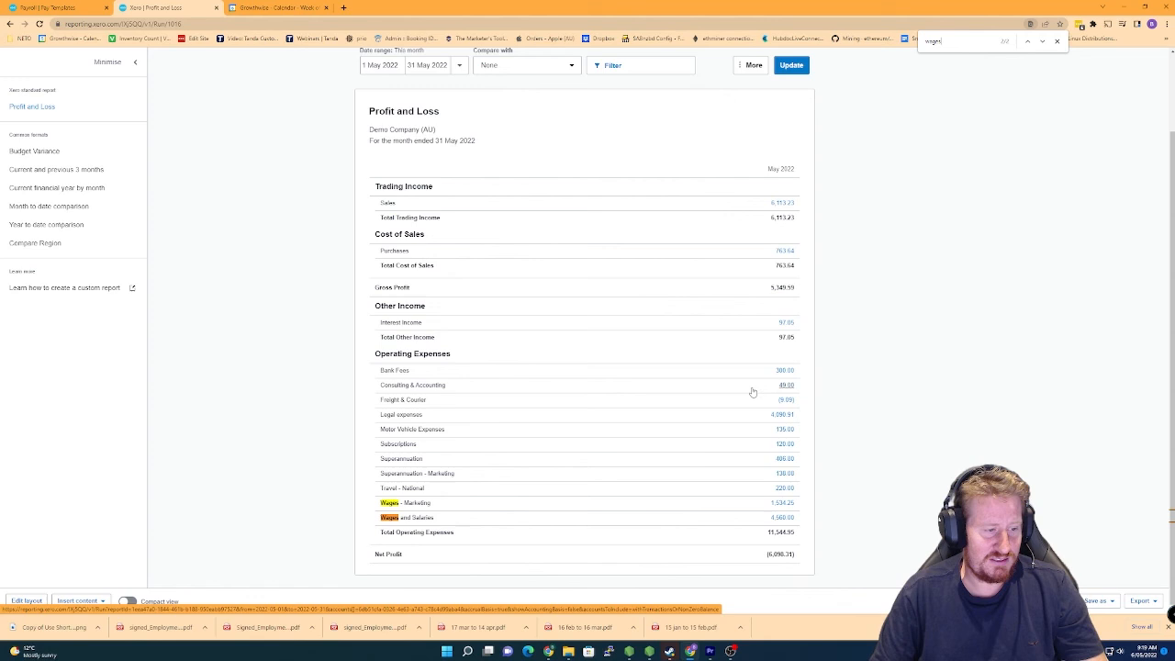
{"action": "mouse_move", "coordinate": [927, 430]}
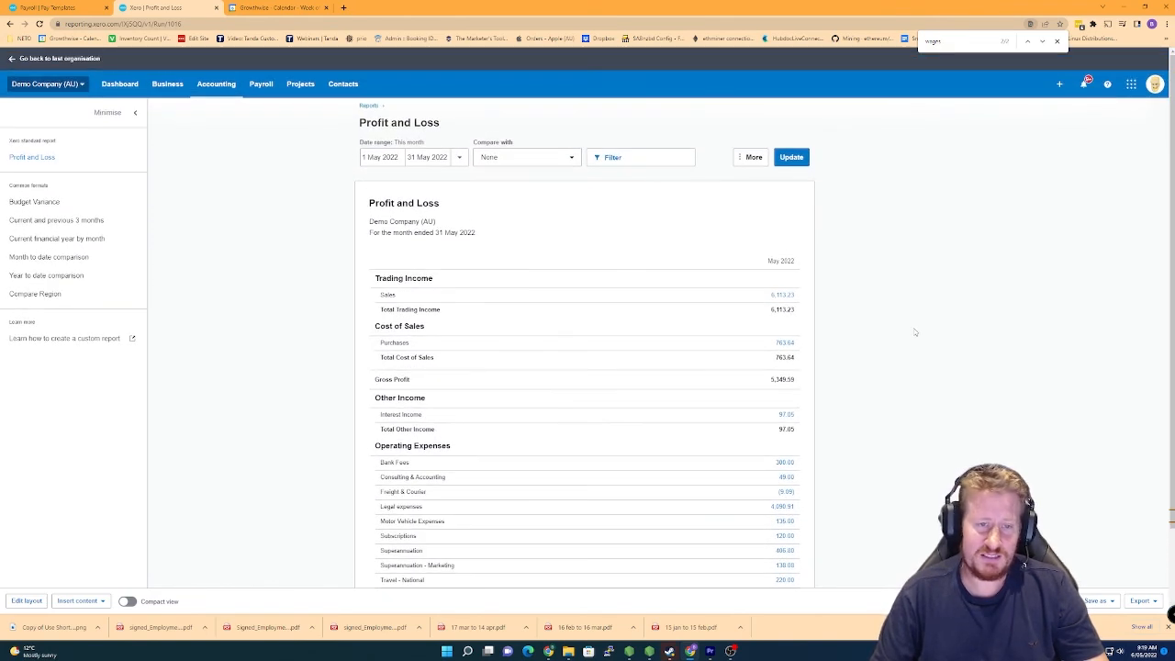
{"action": "mouse_move", "coordinate": [920, 330]}
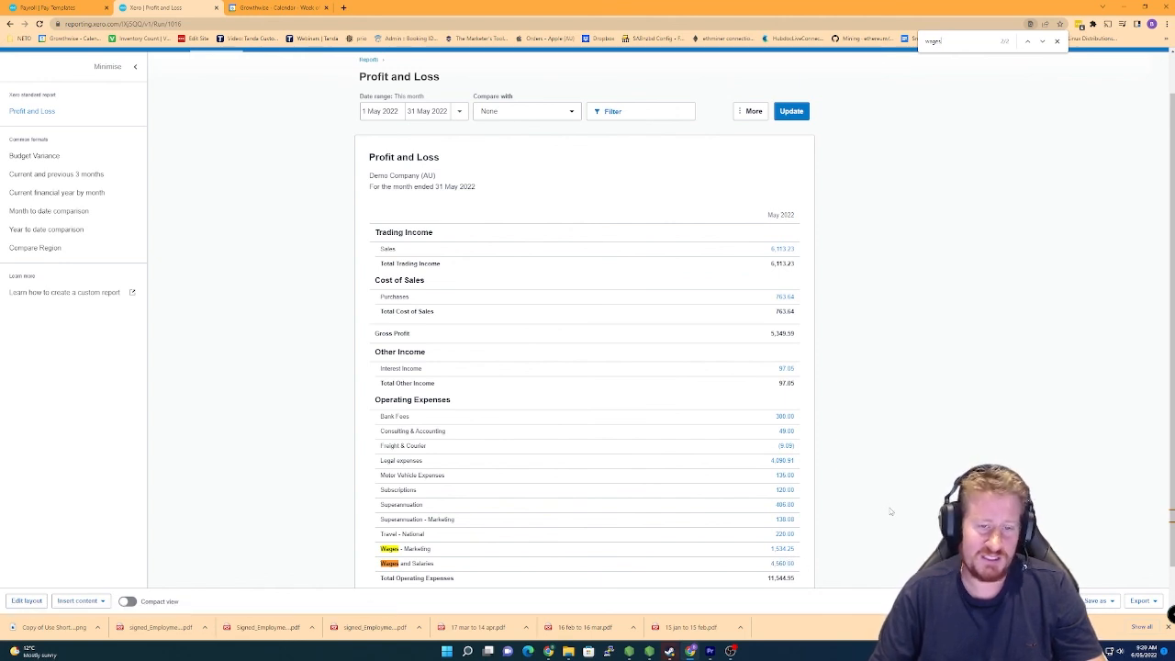
{"action": "mouse_move", "coordinate": [885, 532]}
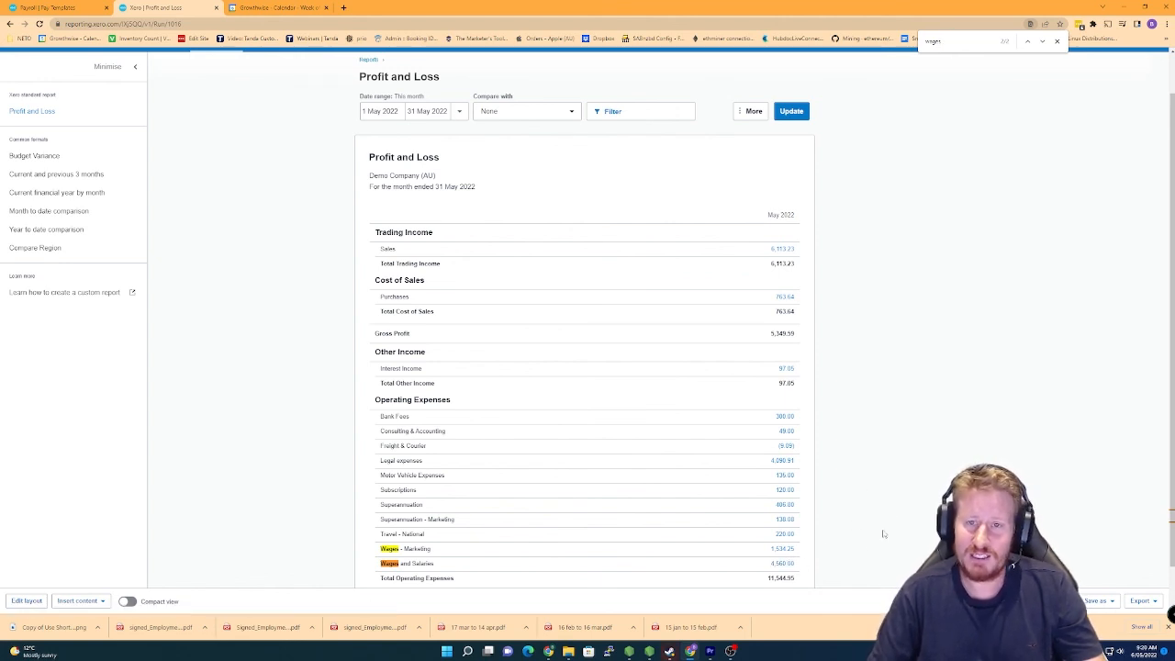